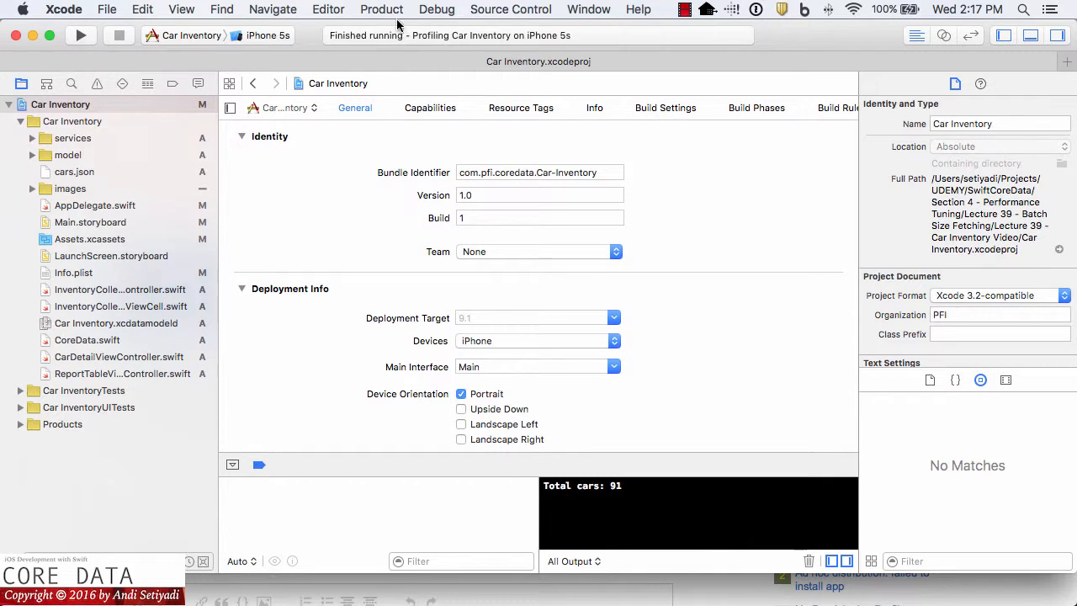
Profile the Car Inventory app from Product so the Instruments template chooser appears.
left_click(380, 10)
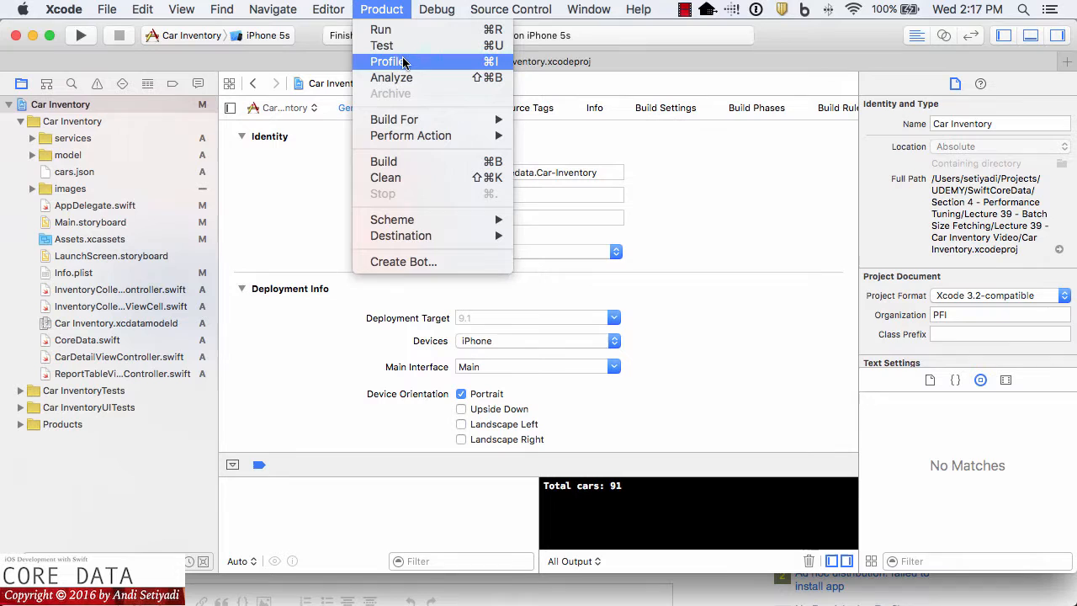
left_click(391, 61)
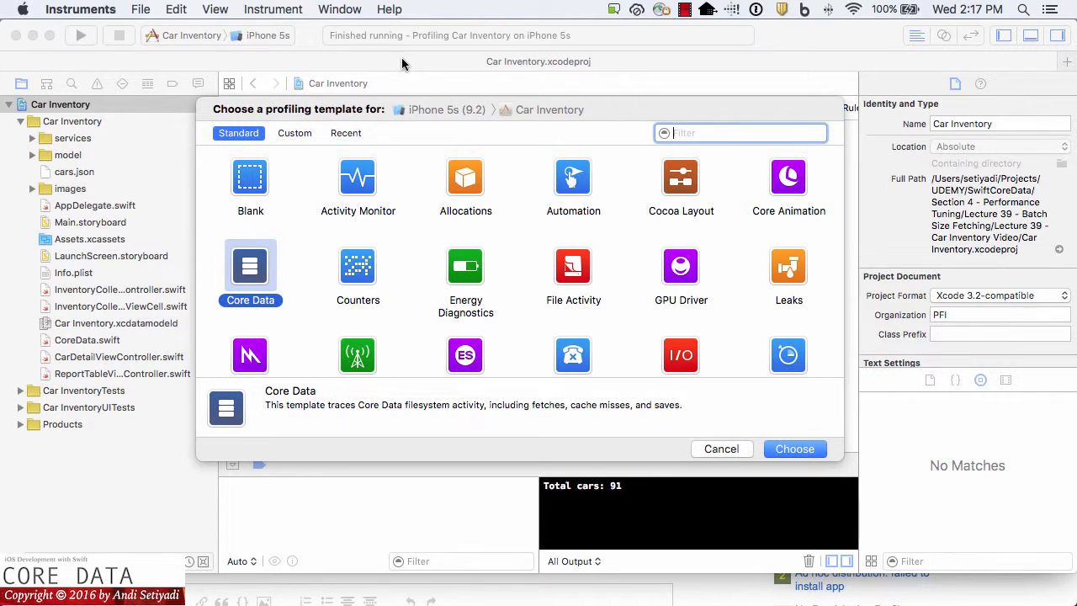
mouse_move(643, 410)
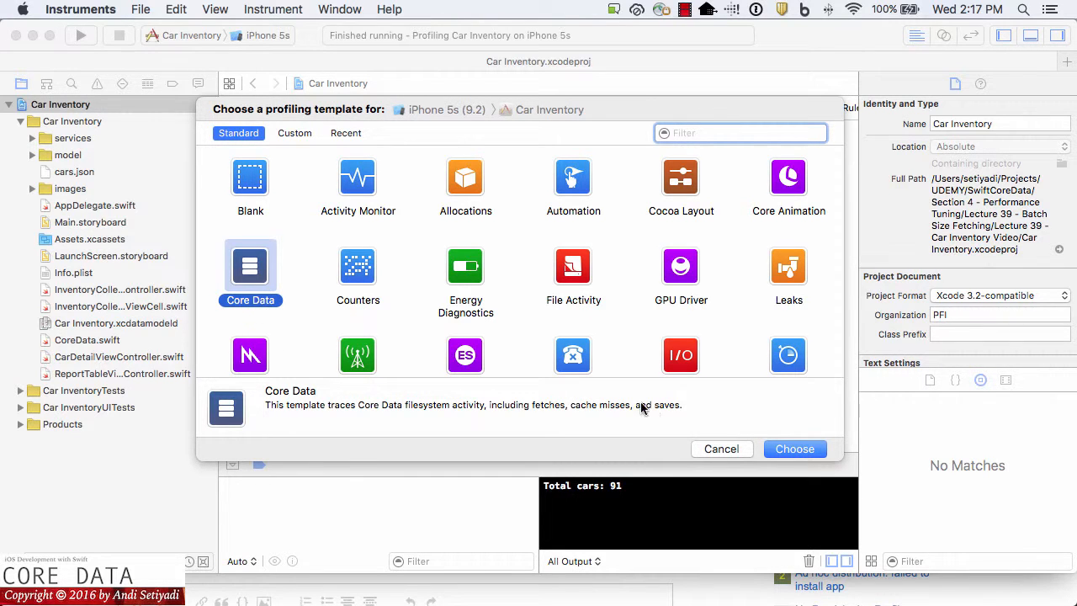
Record a Core Data trace that logs Car fetches with a count of 91.
left_click(794, 448)
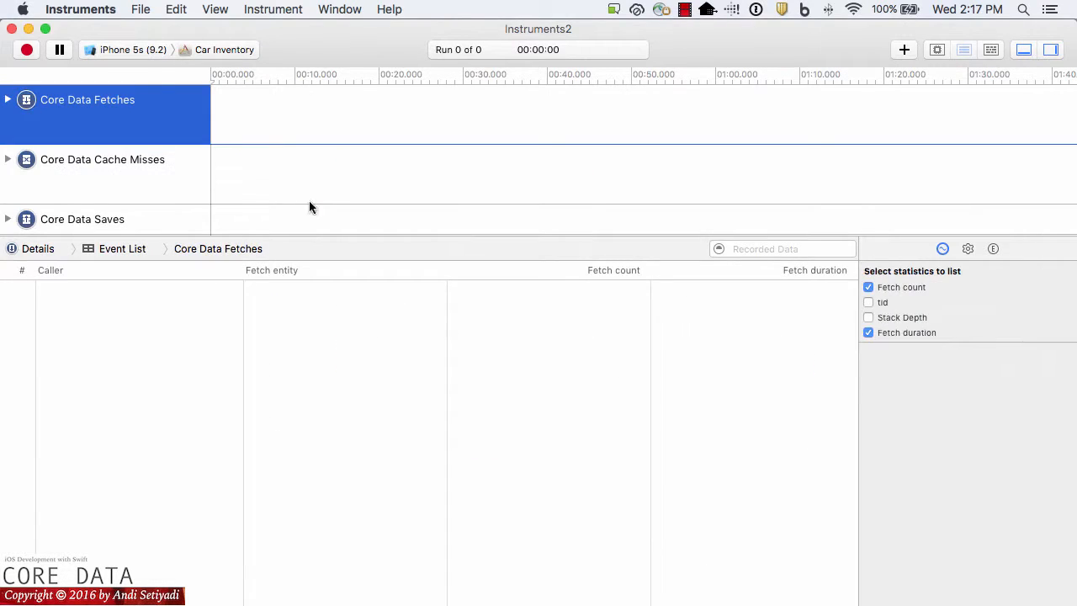
left_click(25, 49)
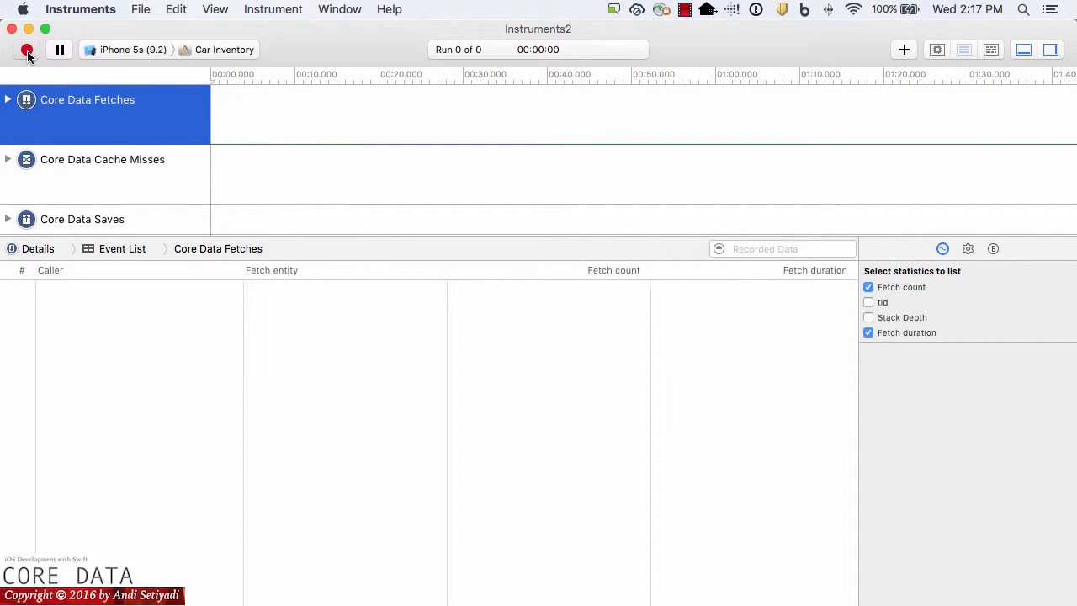
left_click(25, 49)
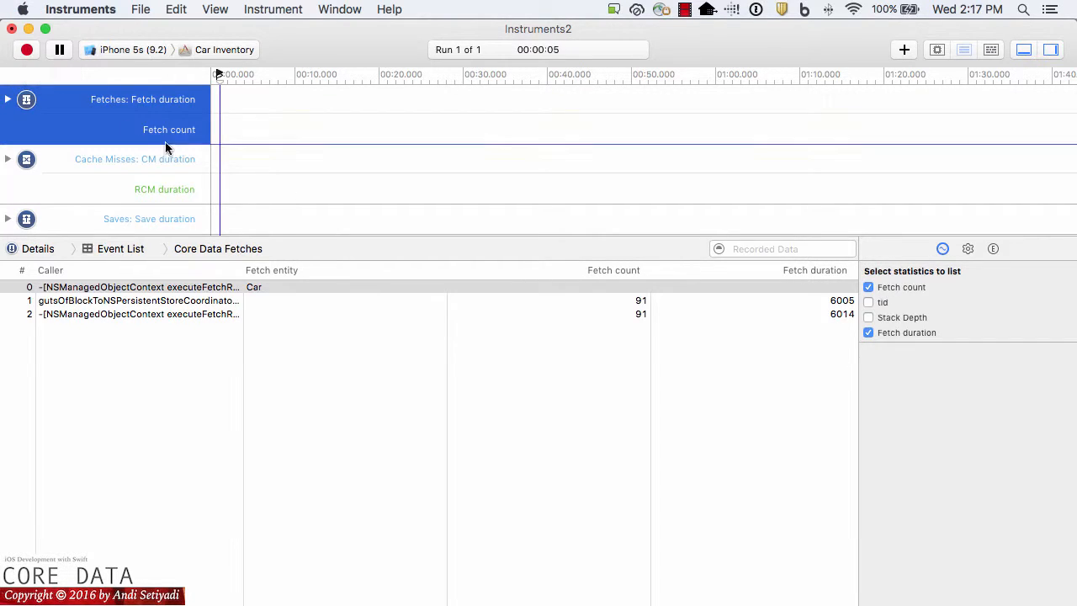
mouse_move(835, 296)
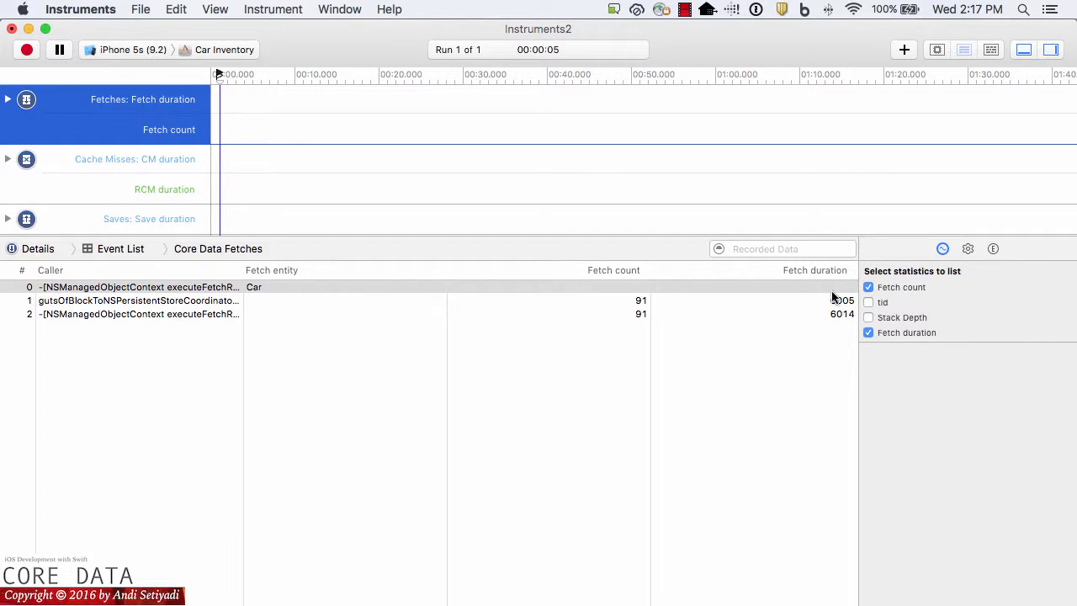
mouse_move(646, 292)
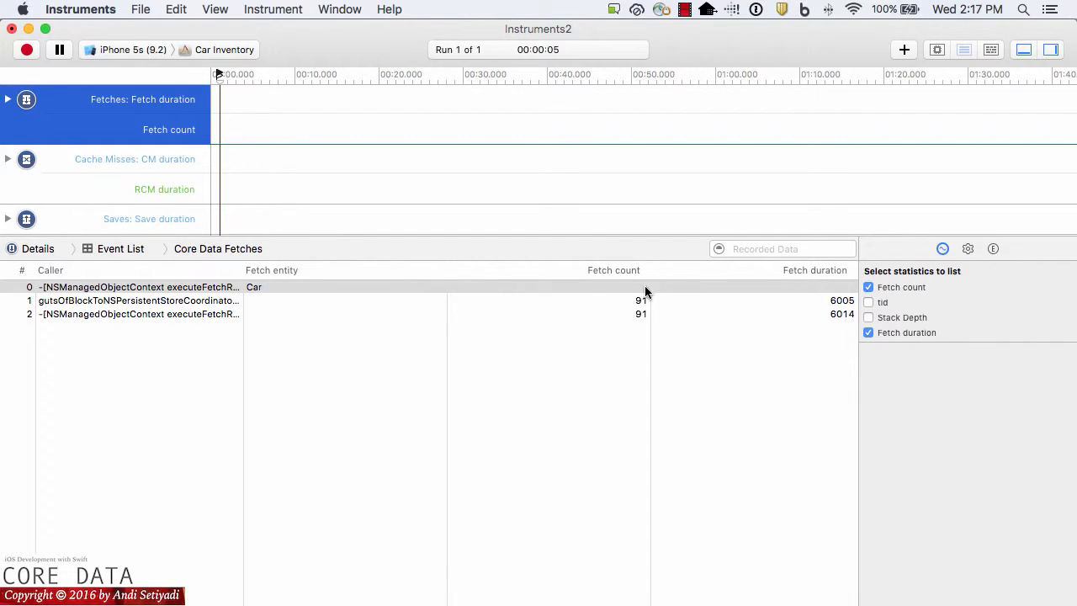
mouse_move(639, 296)
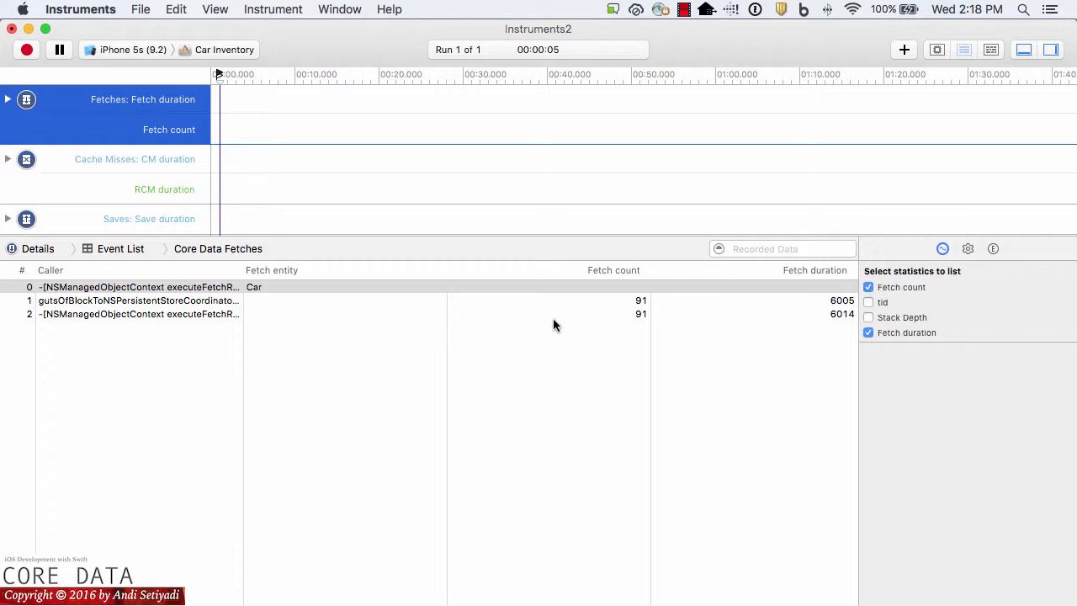
mouse_move(364, 180)
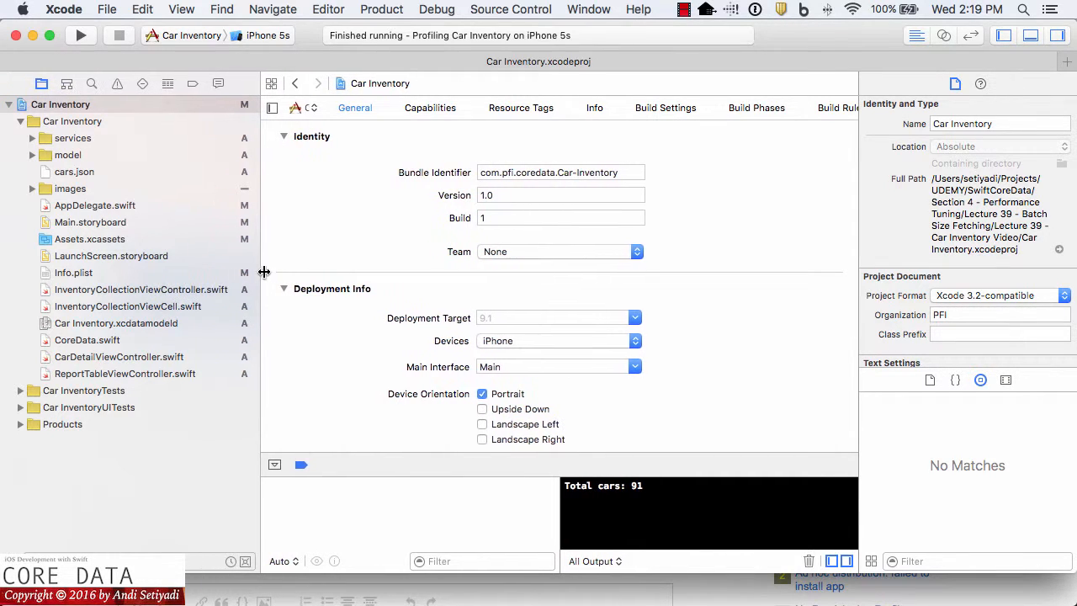
mouse_move(215, 291)
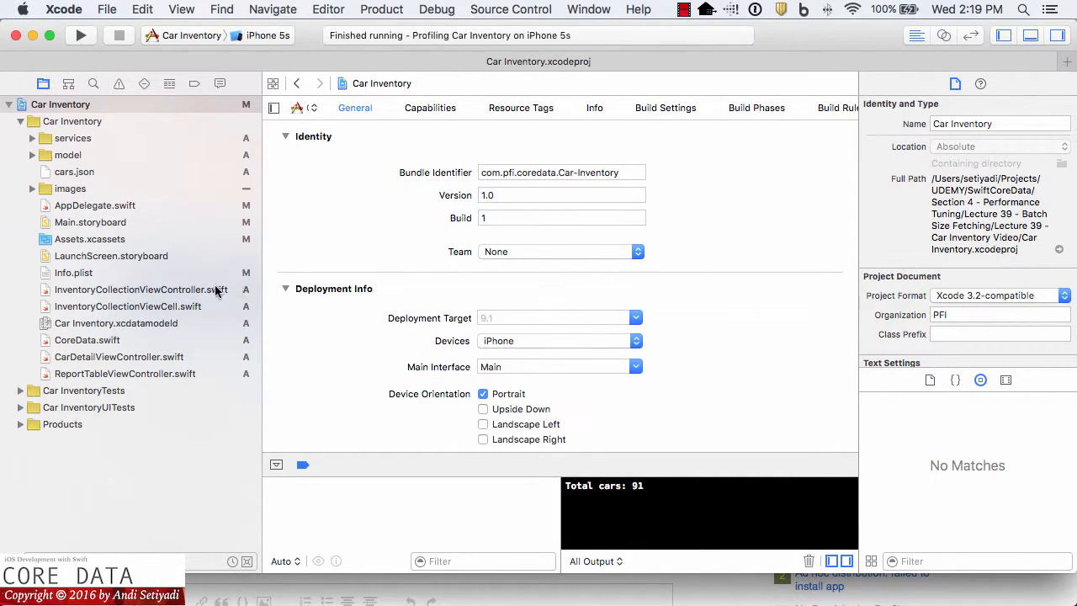
mouse_move(171, 293)
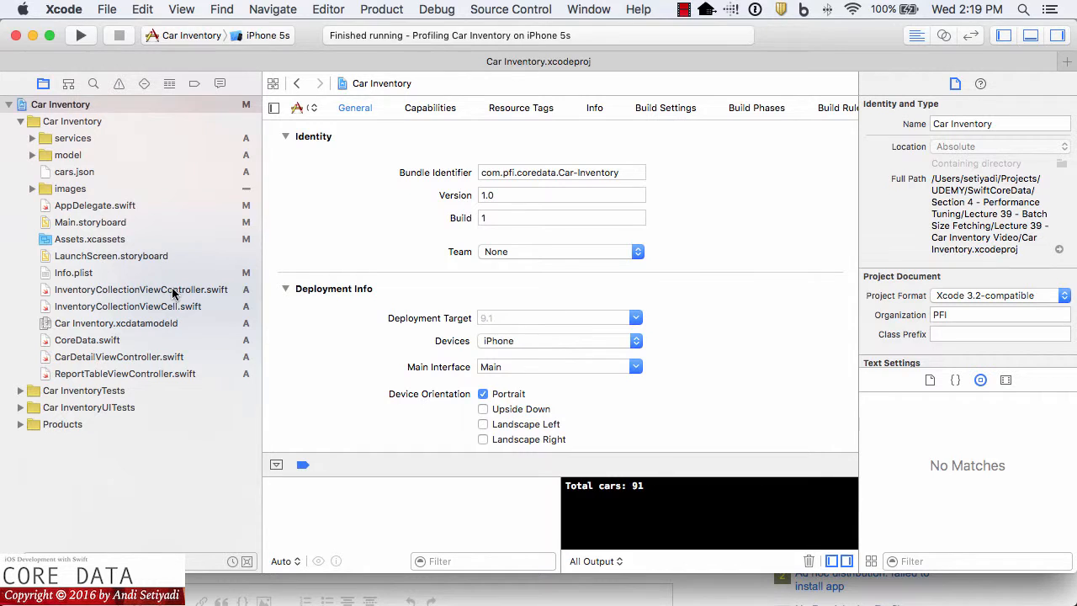
Review viewDidLoad in InventoryCollectionViewController.swift where the car inventory is loaded.
left_click(142, 290)
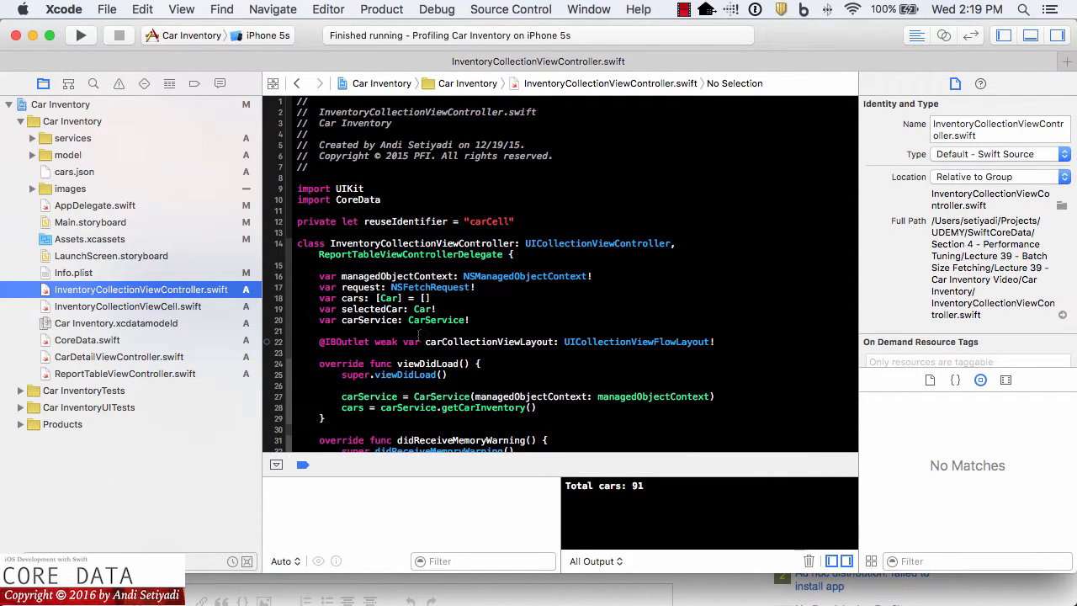
scroll("down", 3)
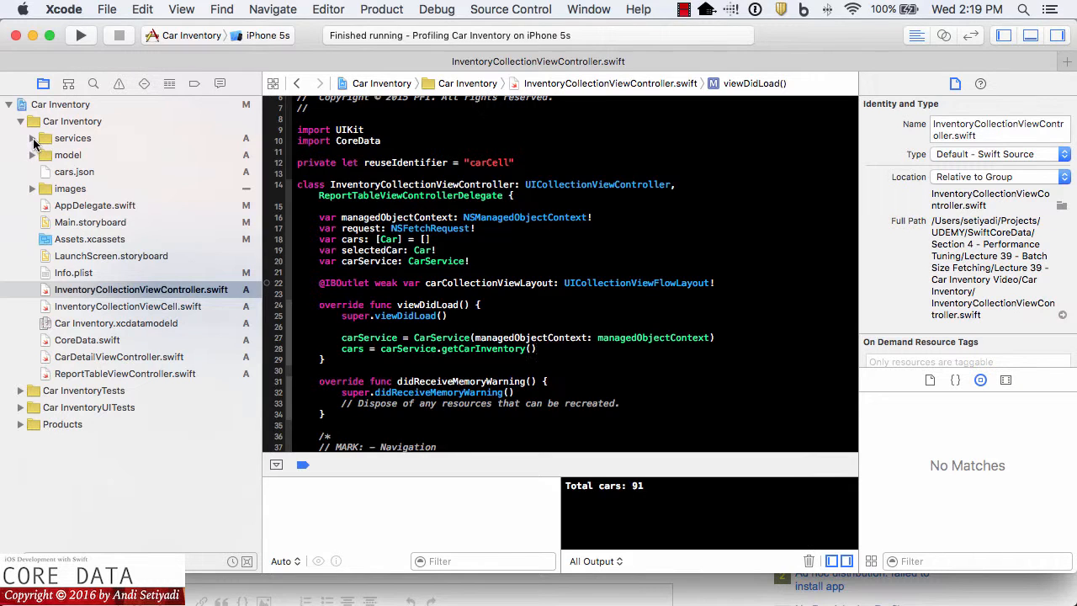
In CarService.swift's getCarInventory, set request.fetchBatchSize = 16 on the fetch request.
left_click(32, 138)
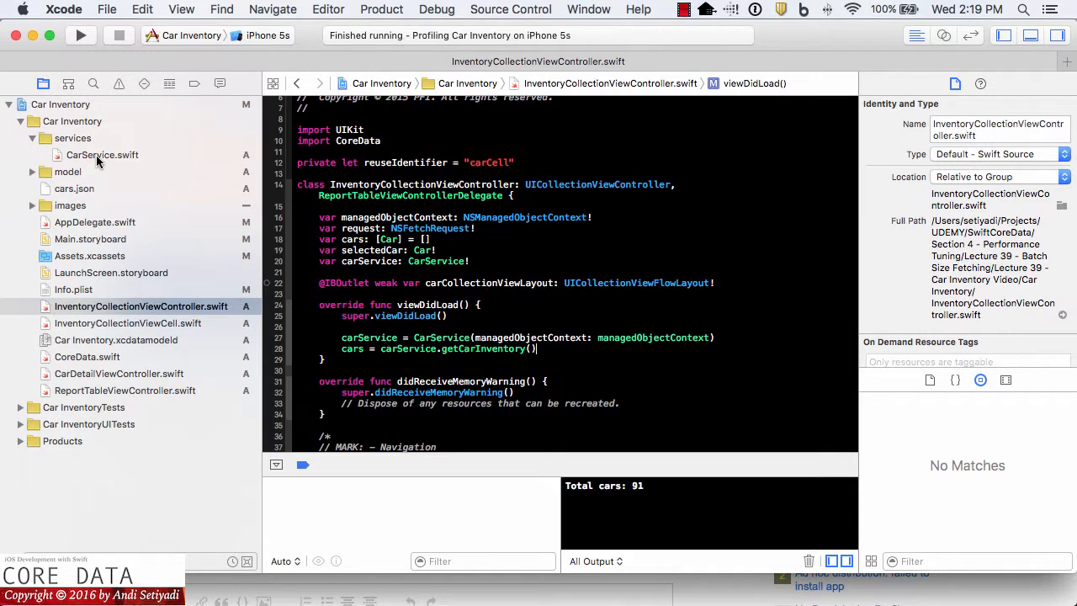
left_click(101, 155)
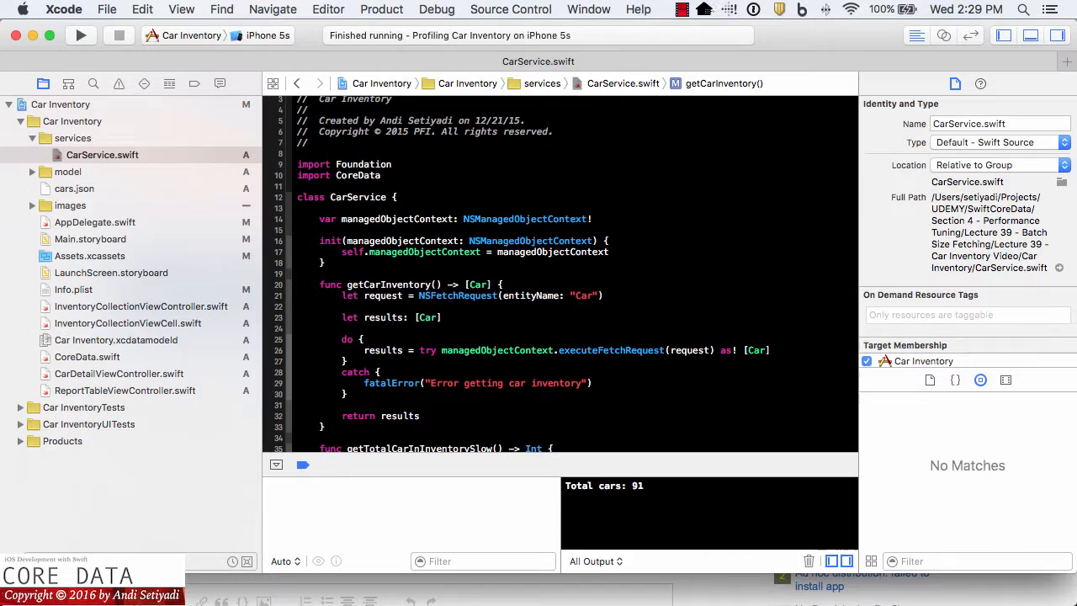
type("request.resultType")
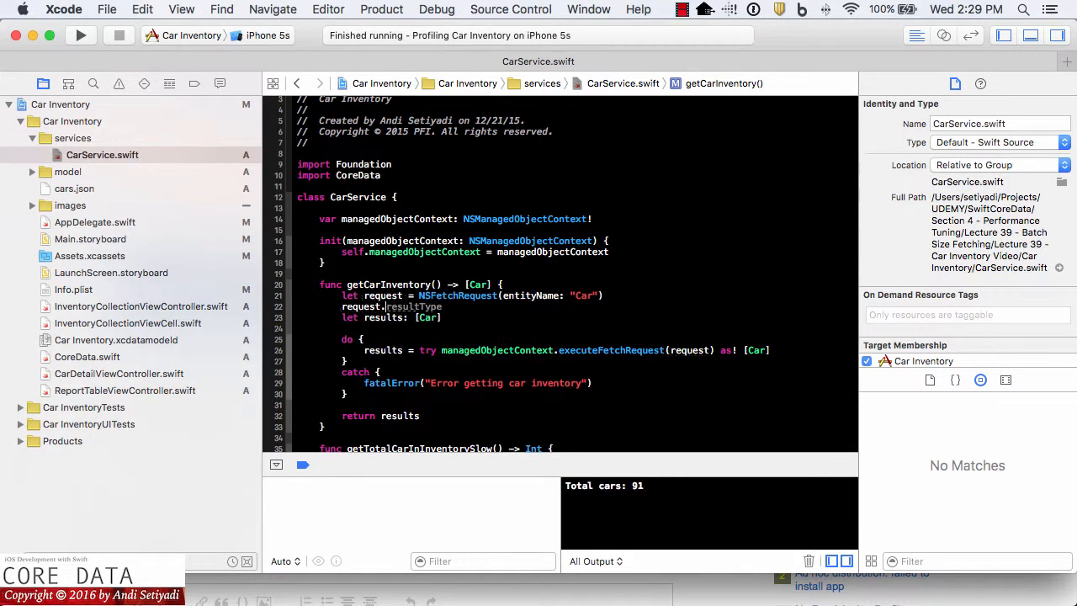
type("fetchBatchSize = 16")
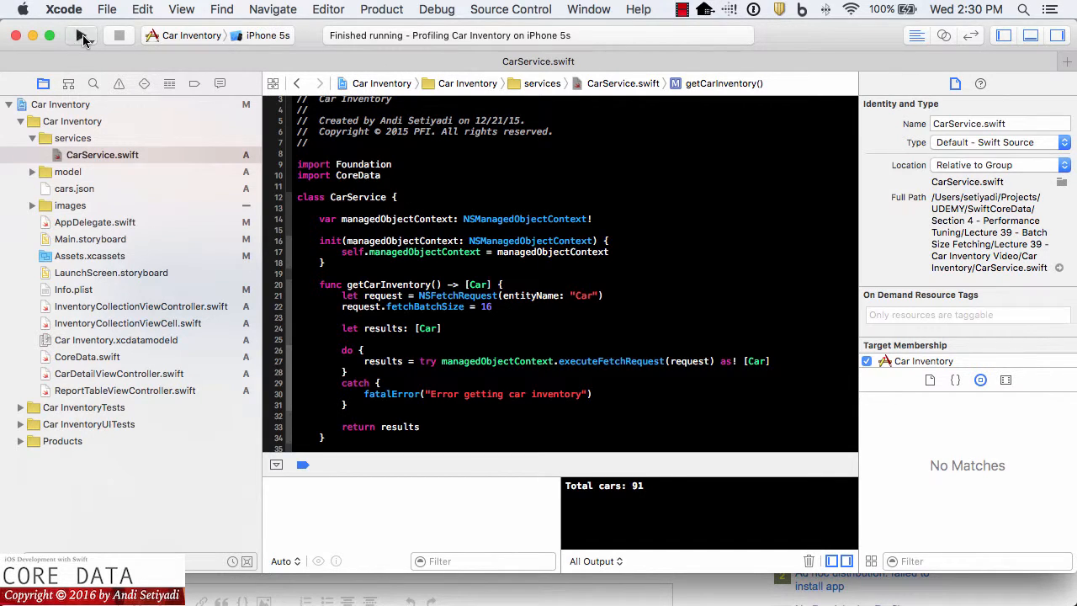
Run the batched-fetch build in the Simulator and scroll through the car grid.
left_click(83, 37)
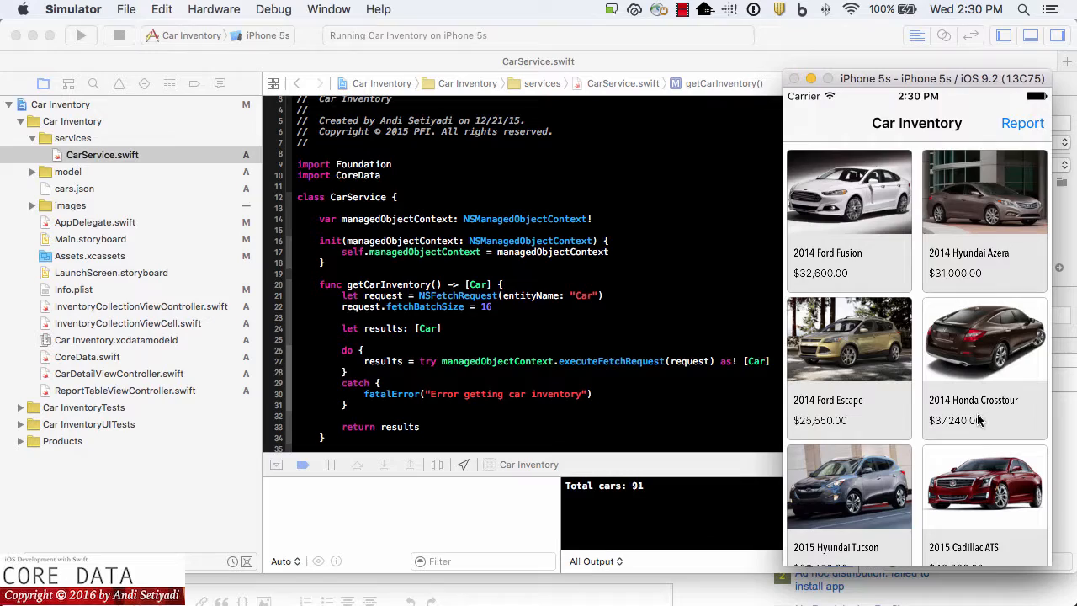
scroll("down", 3)
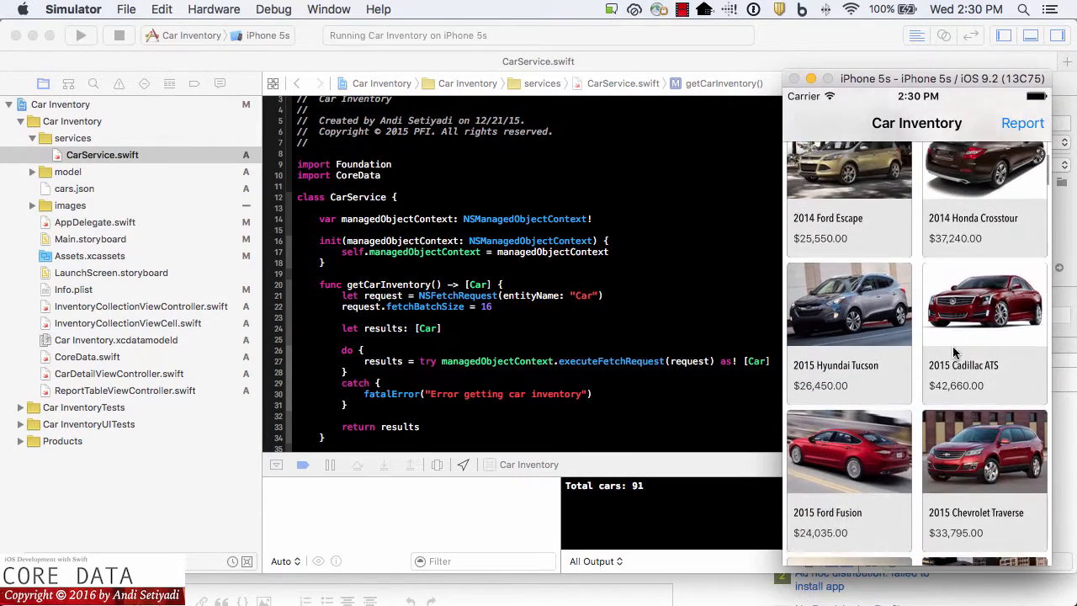
scroll("down", 3)
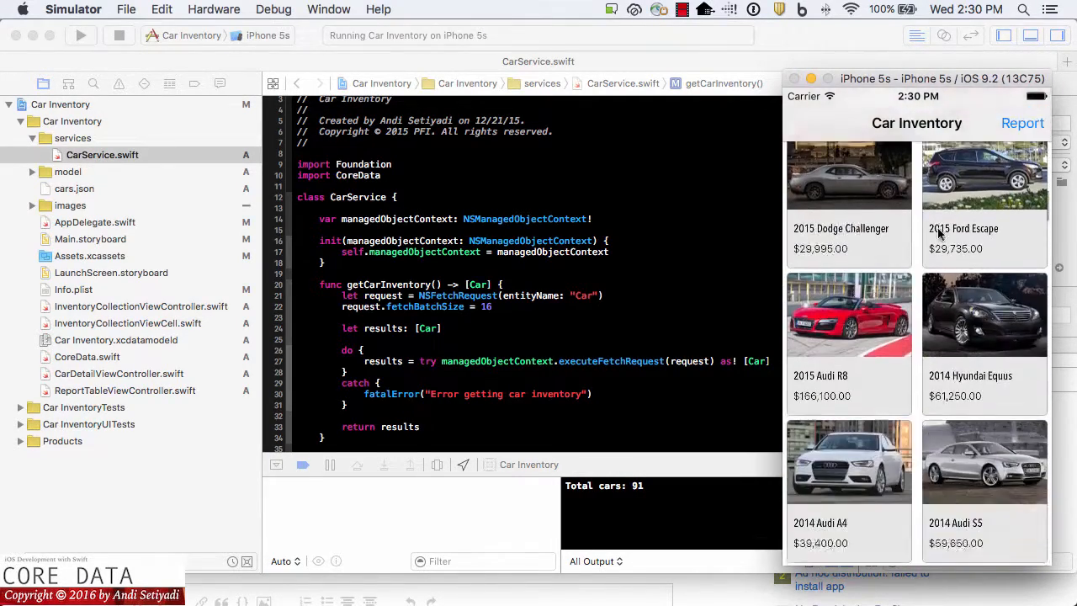
scroll("down", 3)
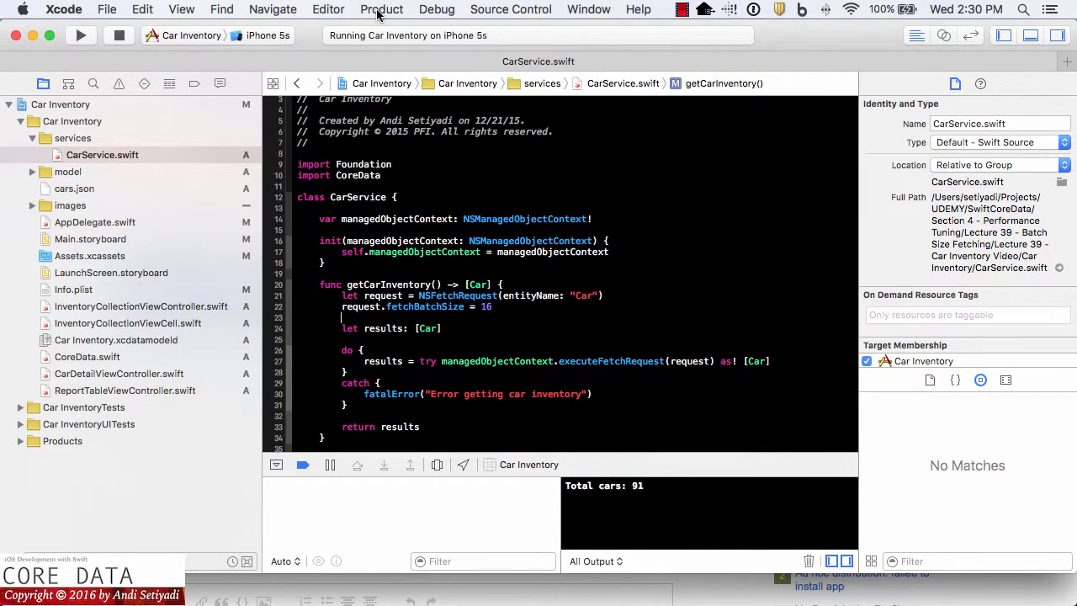
Profile the updated app again and start a new Core Data trace recording.
left_click(380, 10)
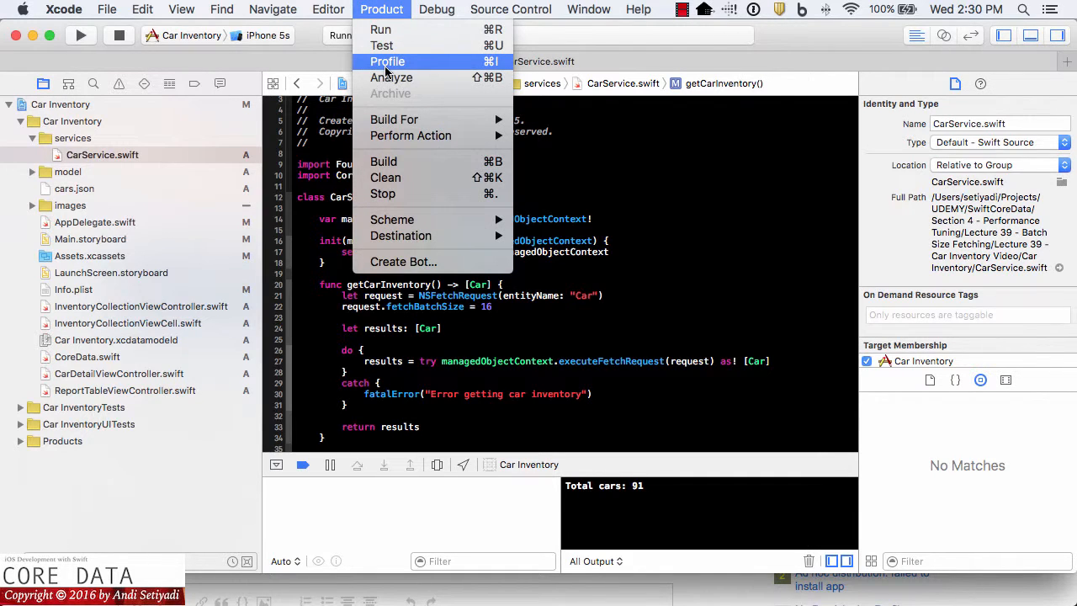
left_click(387, 60)
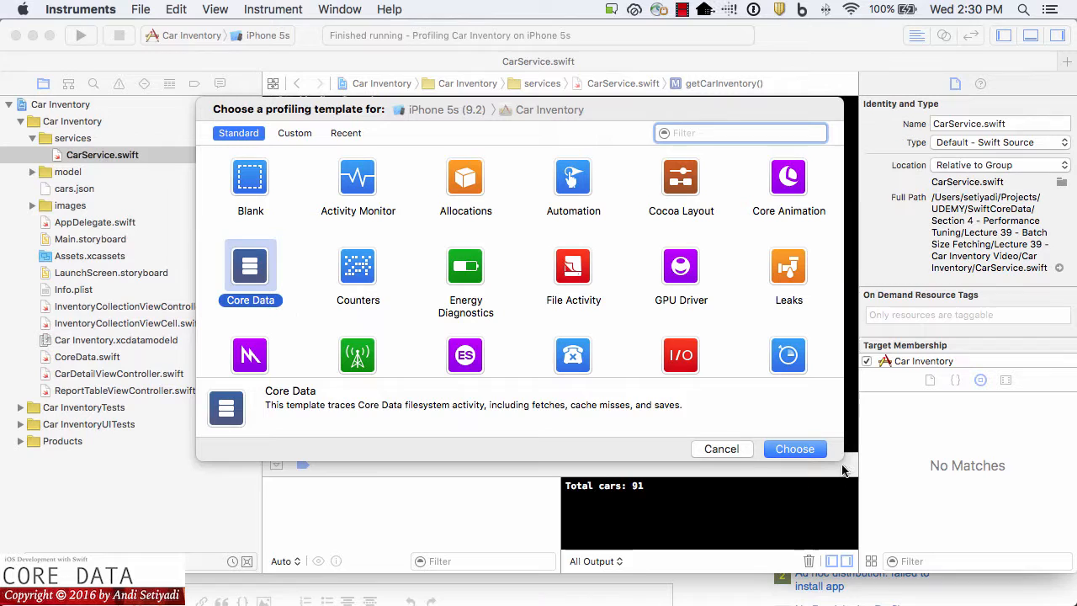
left_click(794, 448)
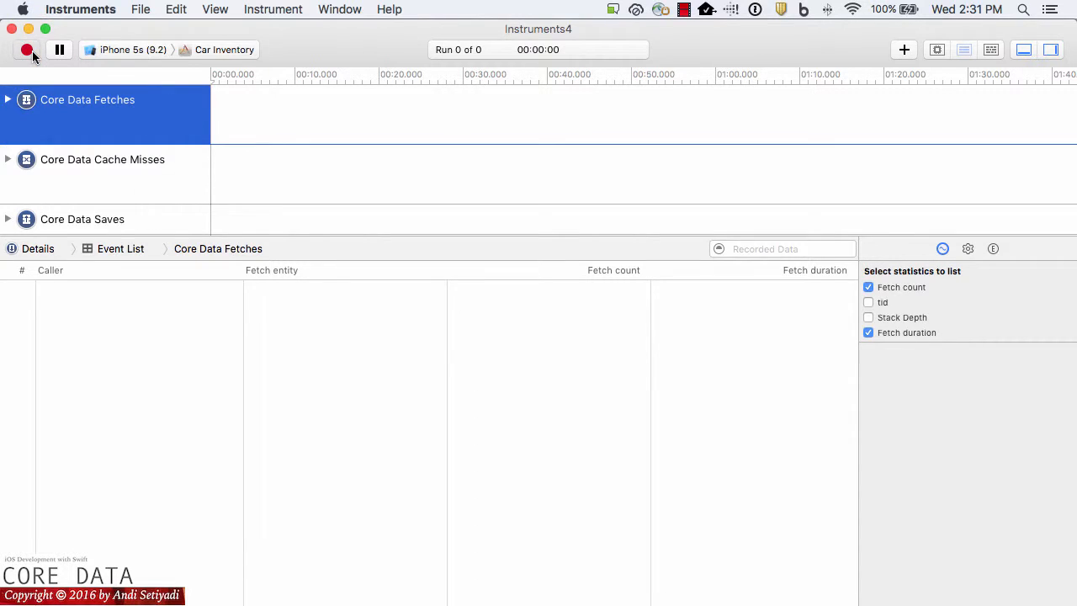
left_click(31, 49)
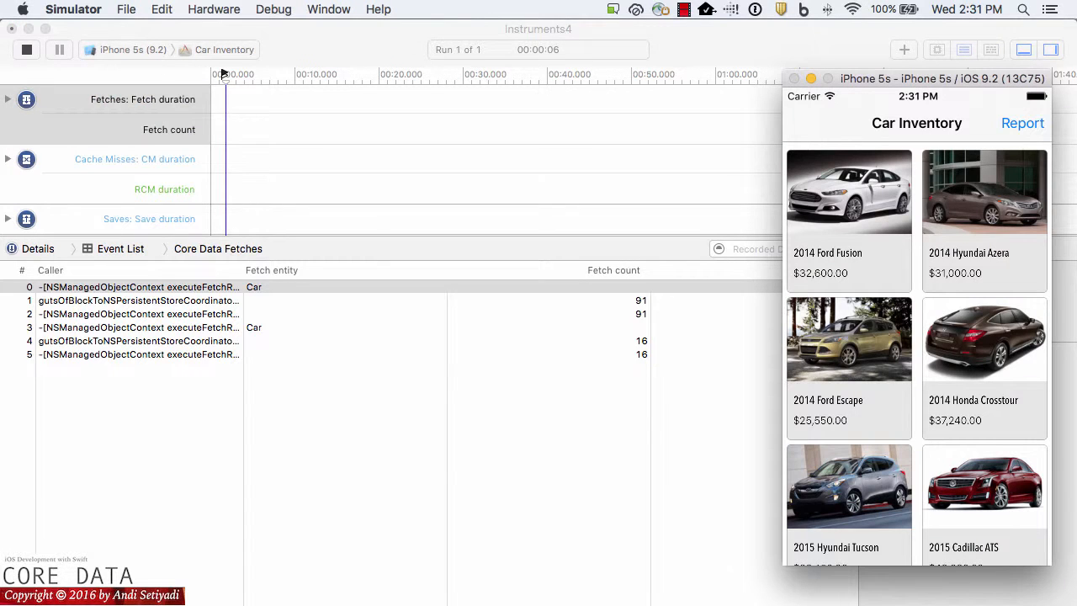
Scroll the whole car list so the trace logs the 91 fetch, batches of 16 and a final 11.
scroll("down", 3)
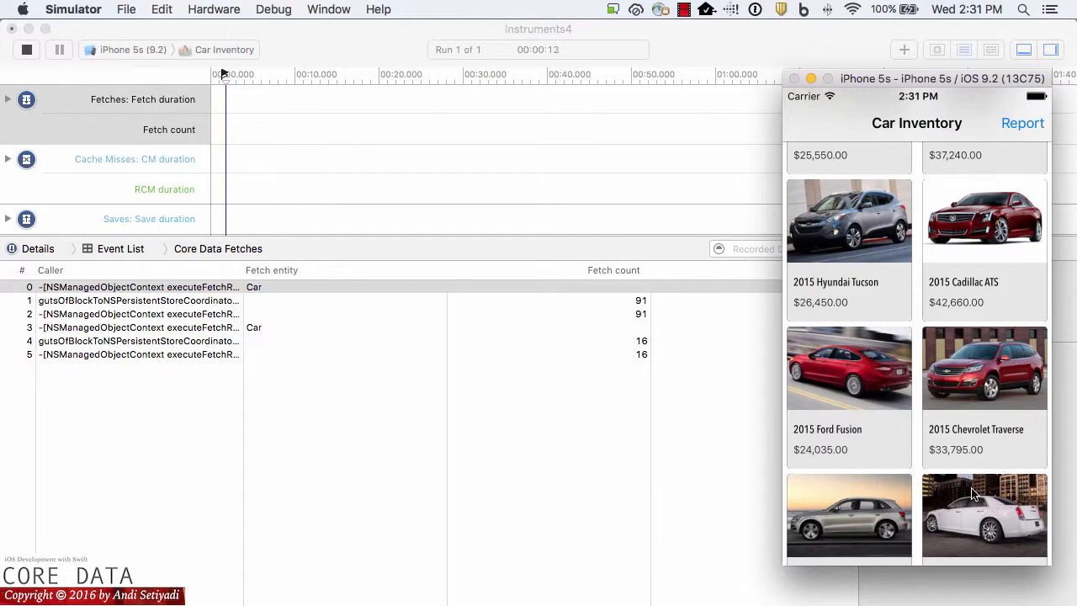
scroll("down", 3)
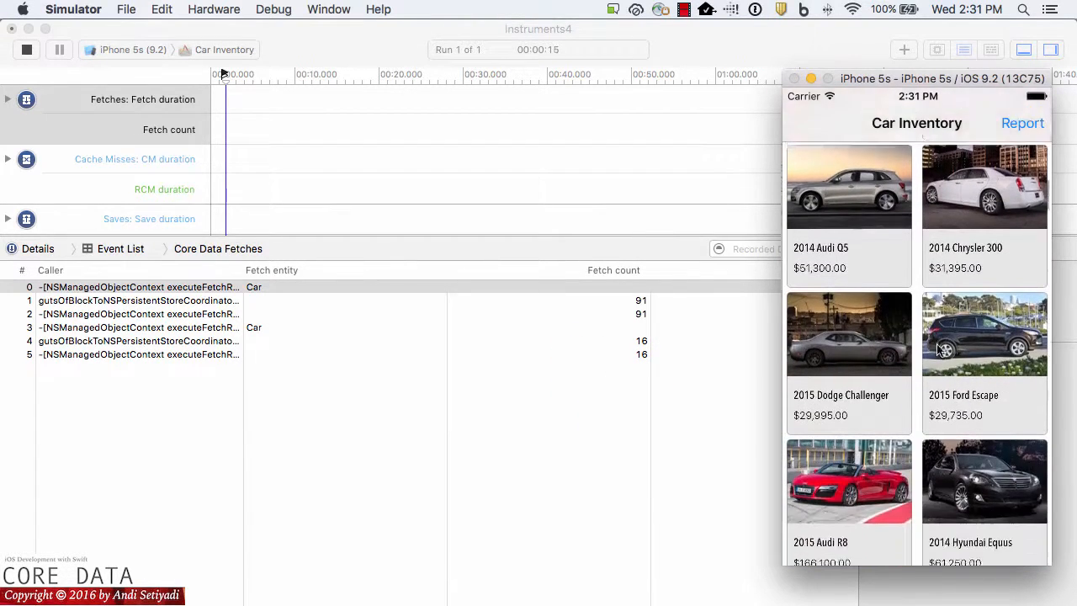
scroll("down", 3)
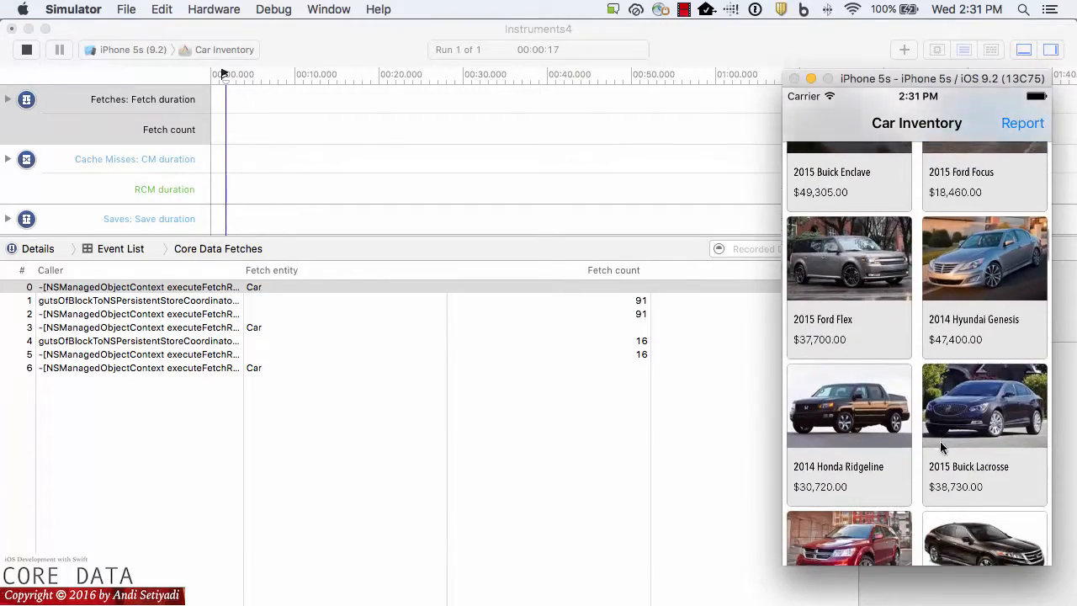
scroll("down", 3)
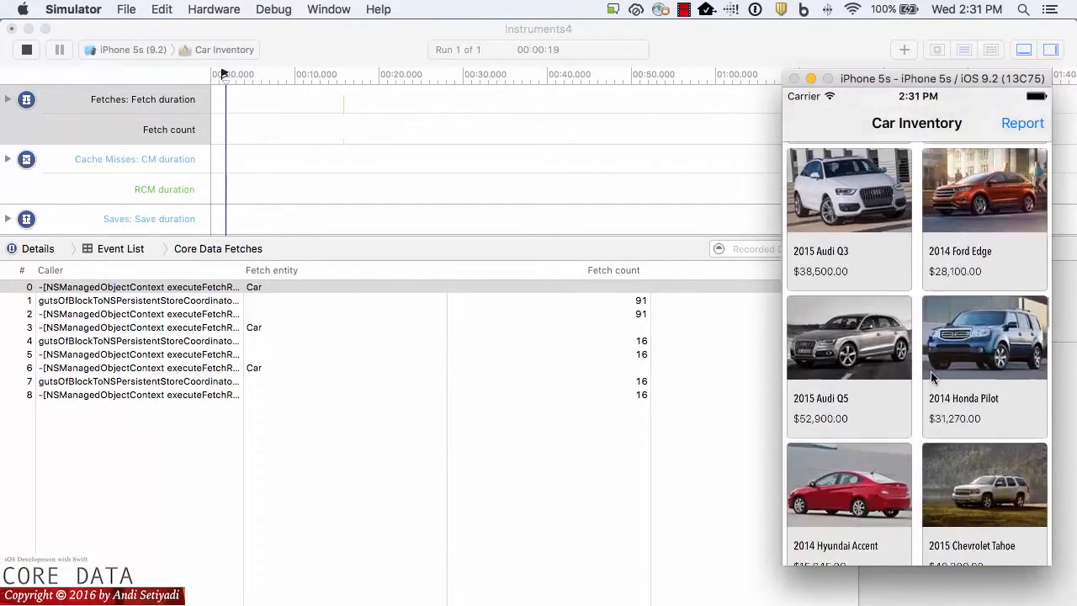
scroll("down", 3)
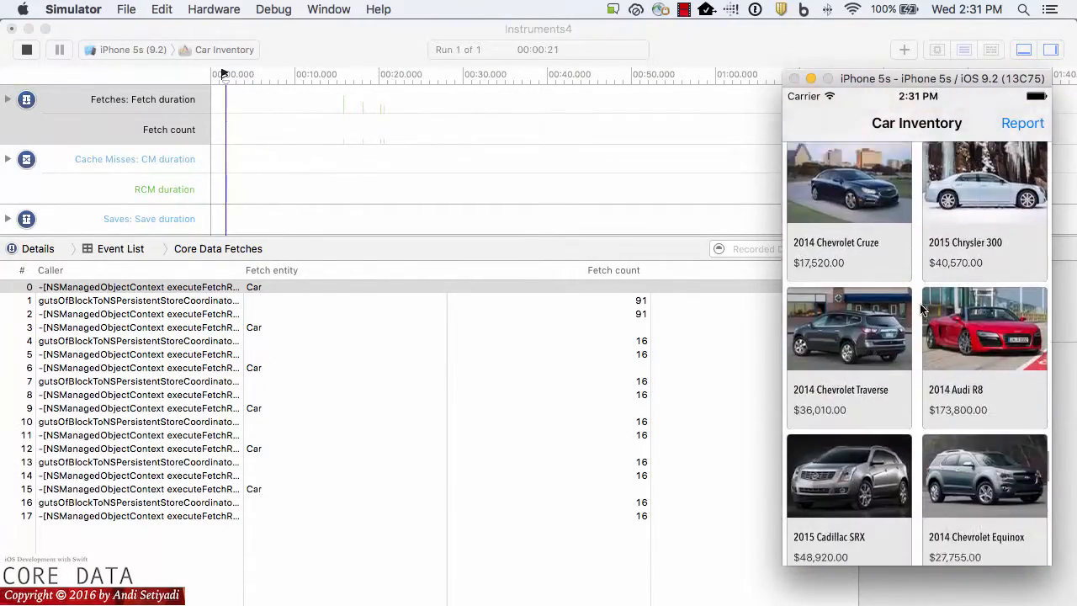
scroll("down", 3)
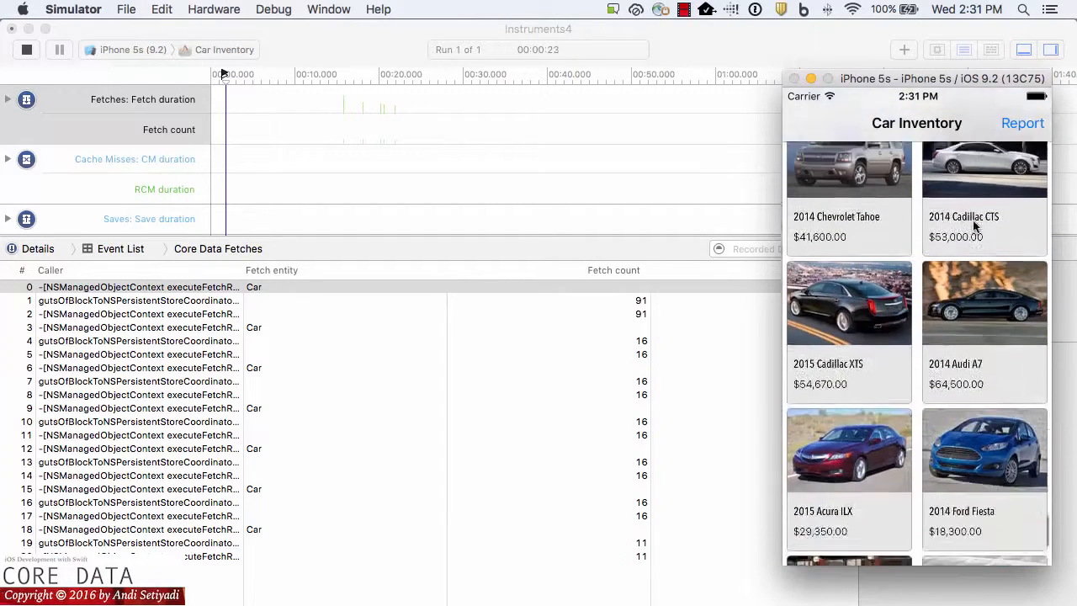
scroll("down", 3)
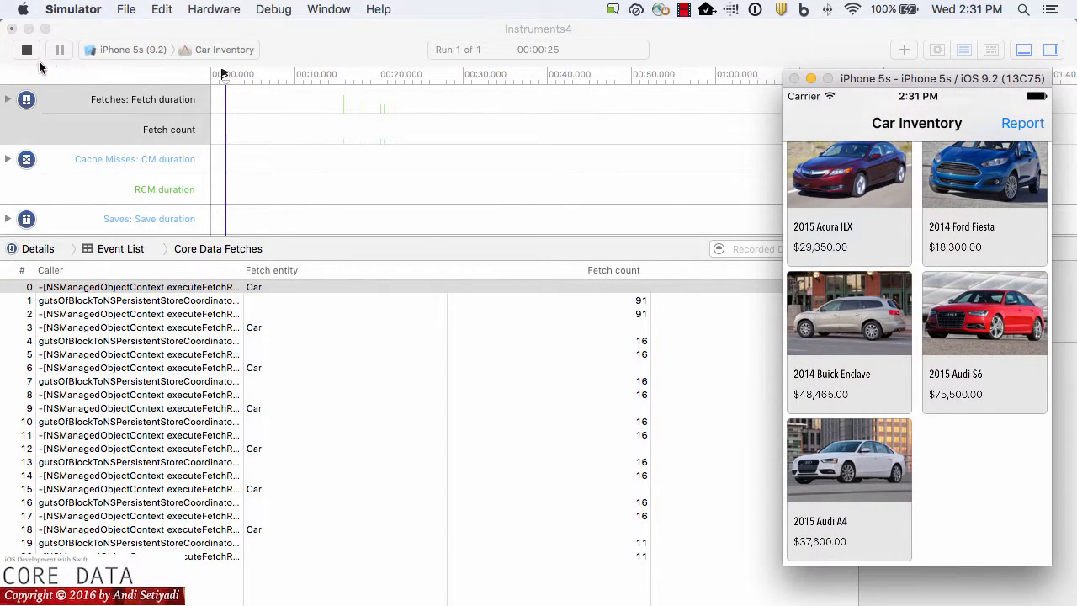
Stop the trace so fetch durations like 418 and 428 list beside the counts.
left_click(27, 50)
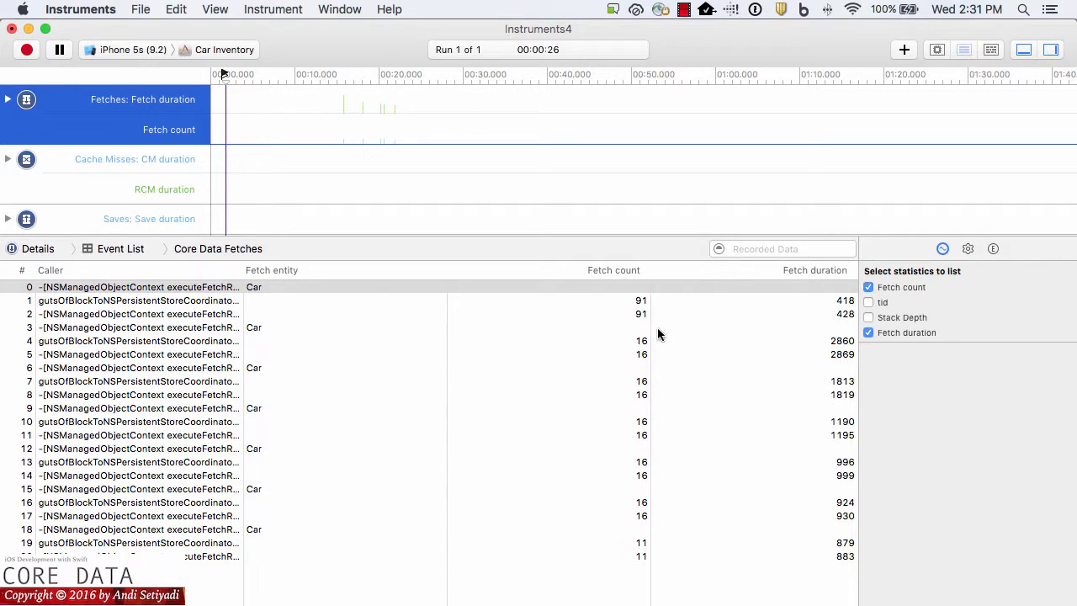
mouse_move(663, 318)
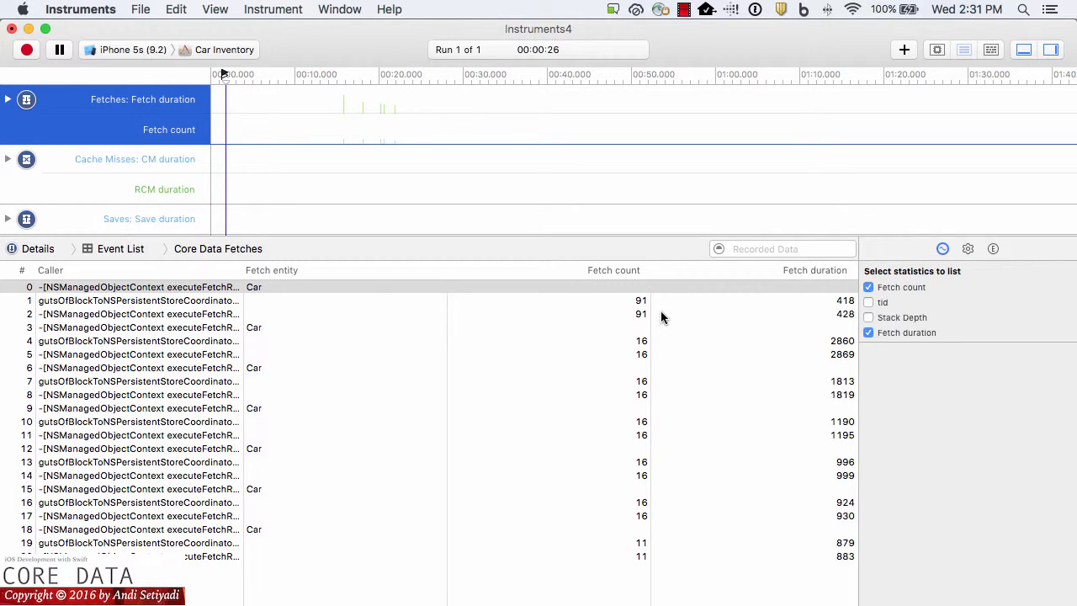
mouse_move(780, 333)
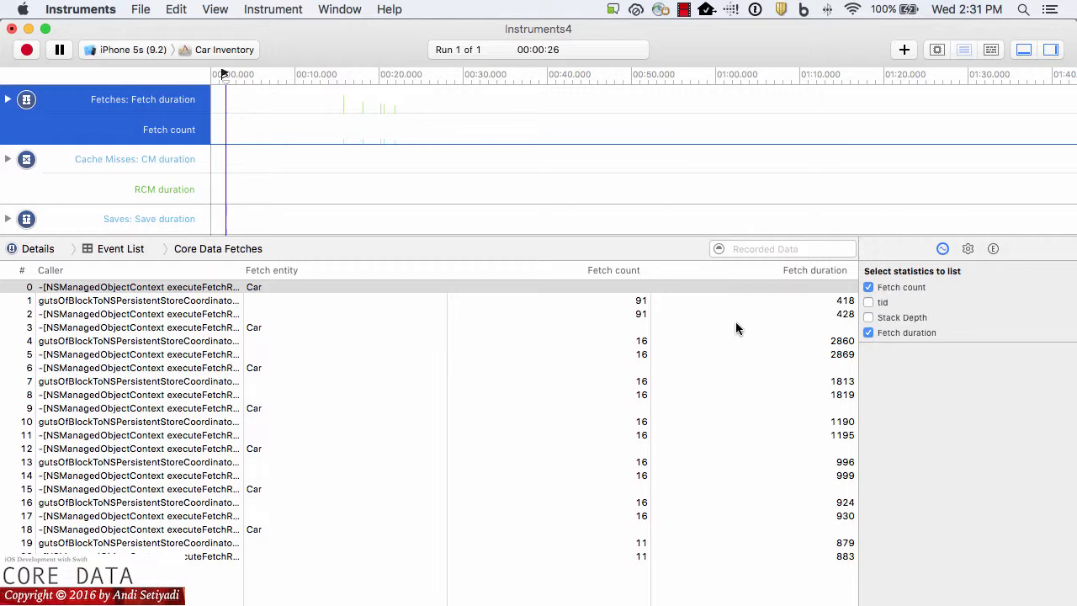
mouse_move(858, 314)
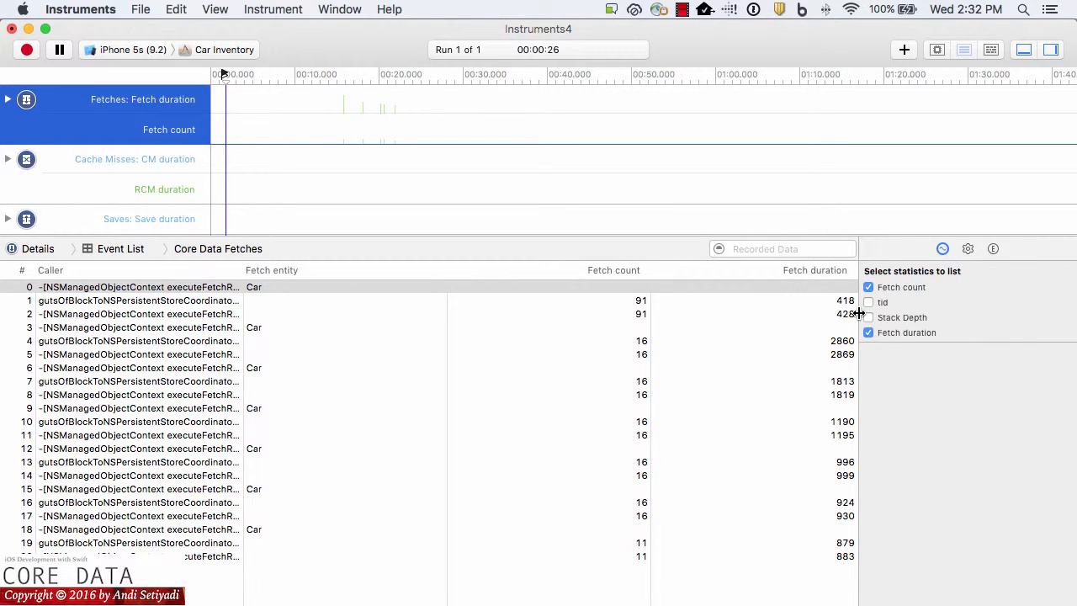
mouse_move(727, 333)
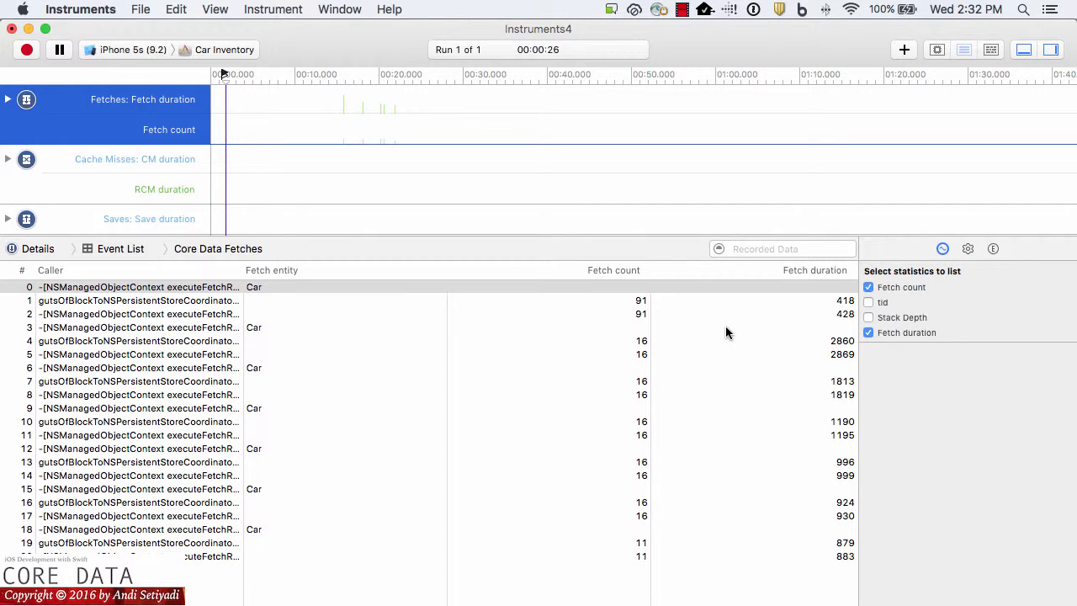
mouse_move(824, 304)
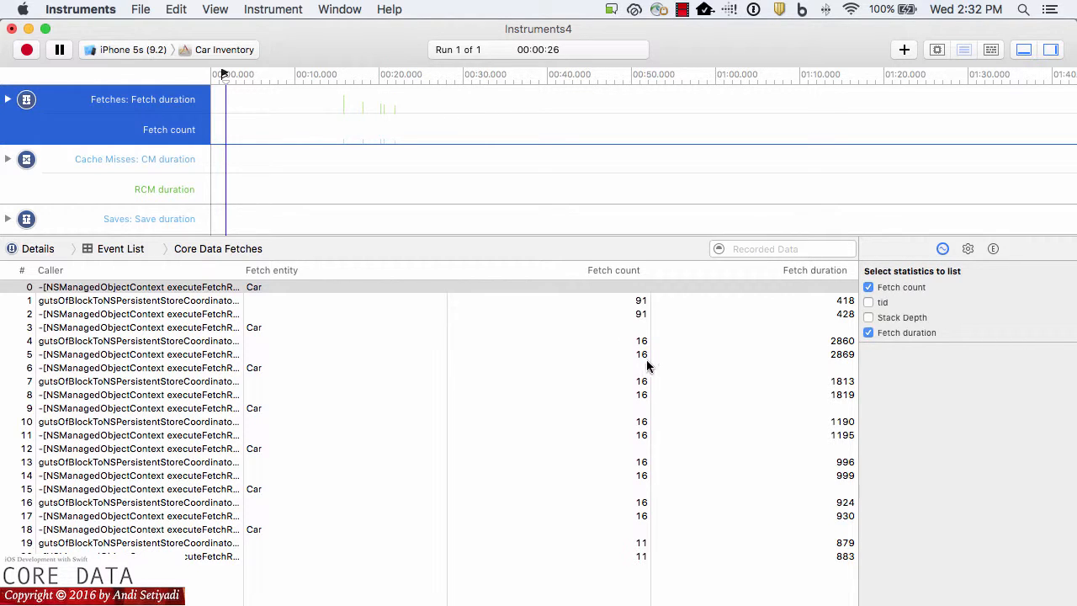
mouse_move(648, 337)
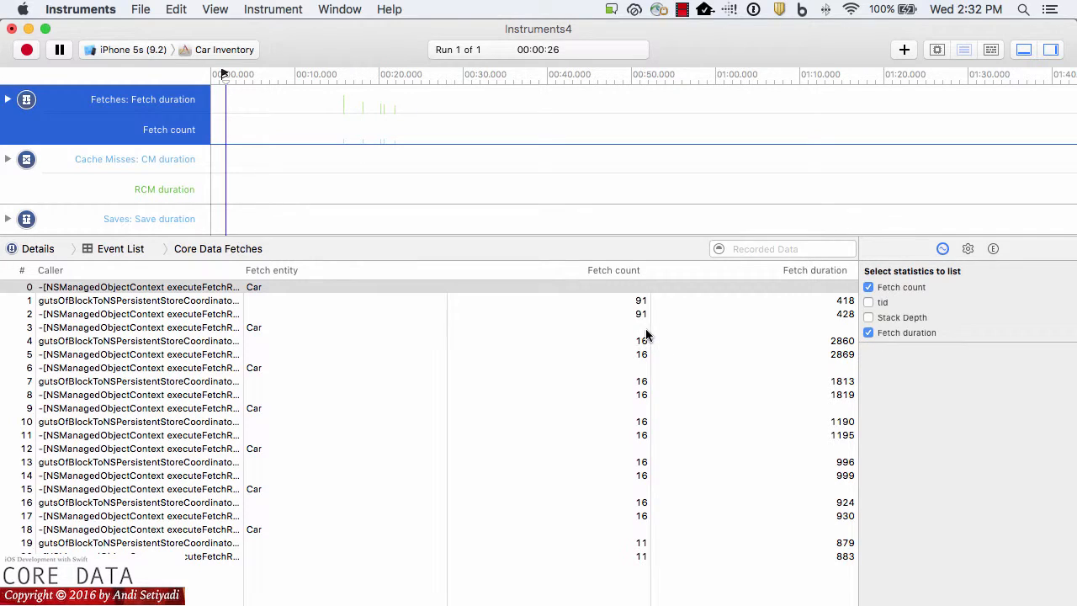
mouse_move(730, 353)
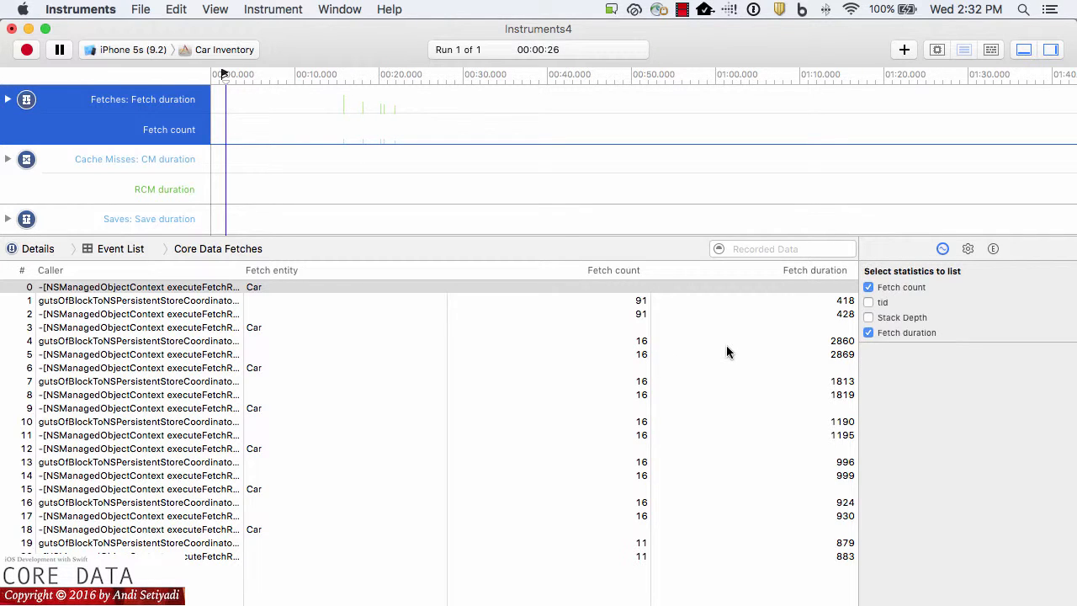
mouse_move(627, 348)
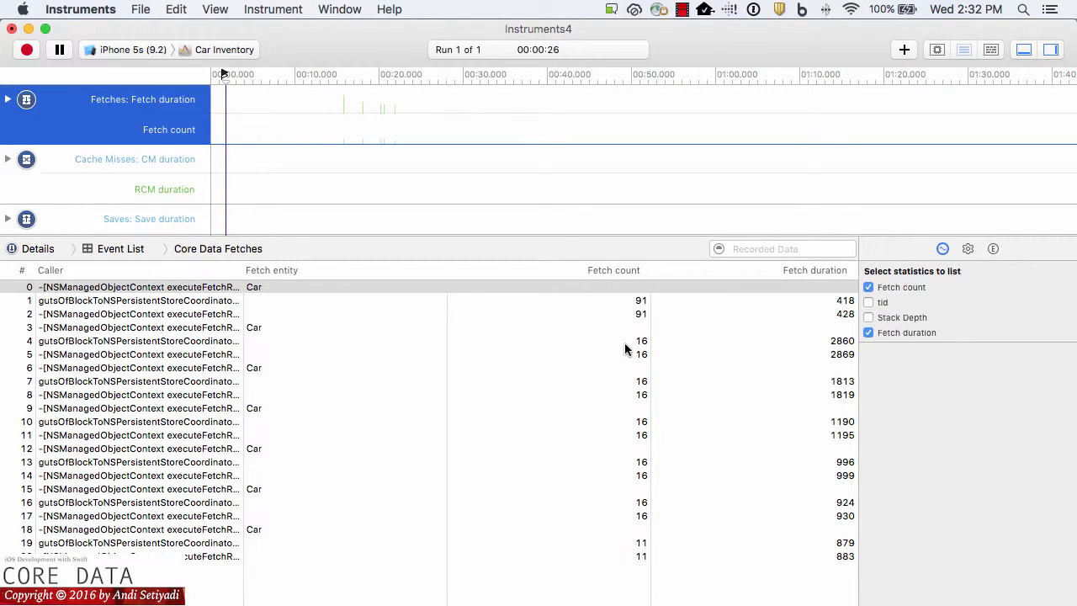
mouse_move(740, 360)
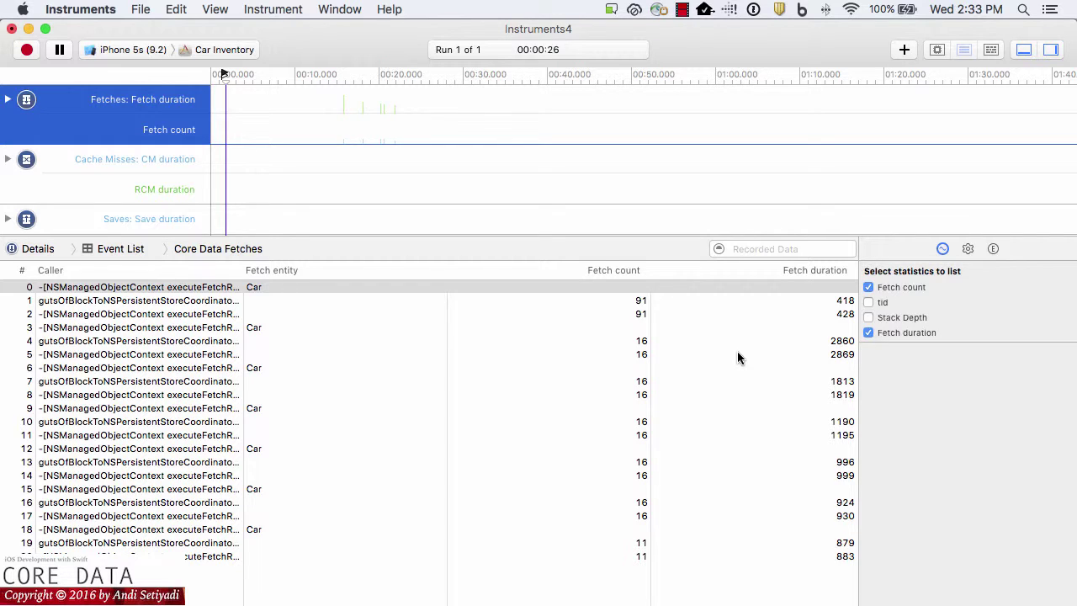
mouse_move(746, 360)
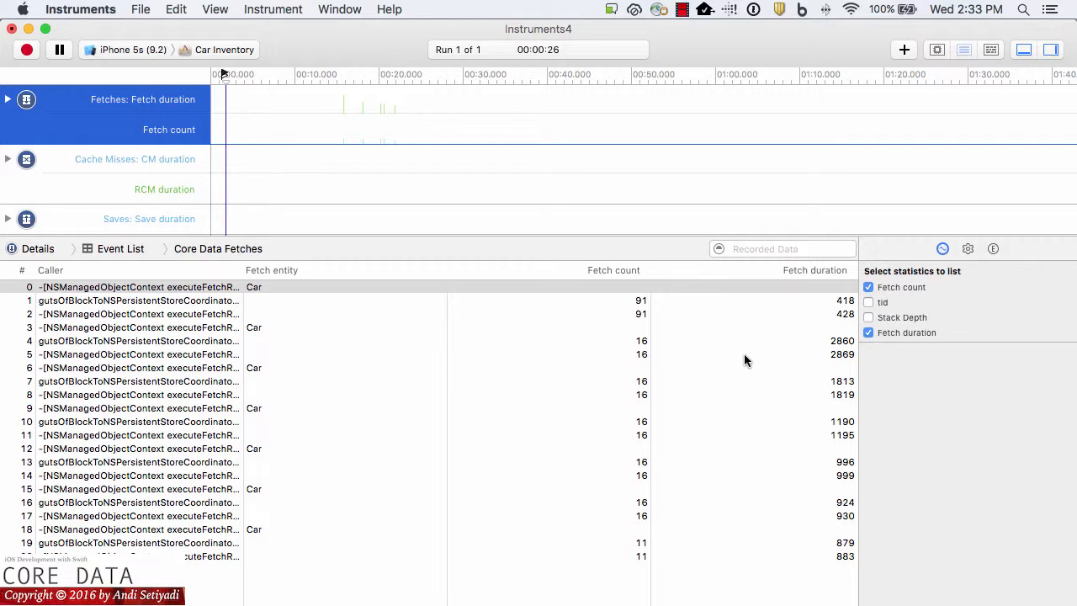
mouse_move(826, 345)
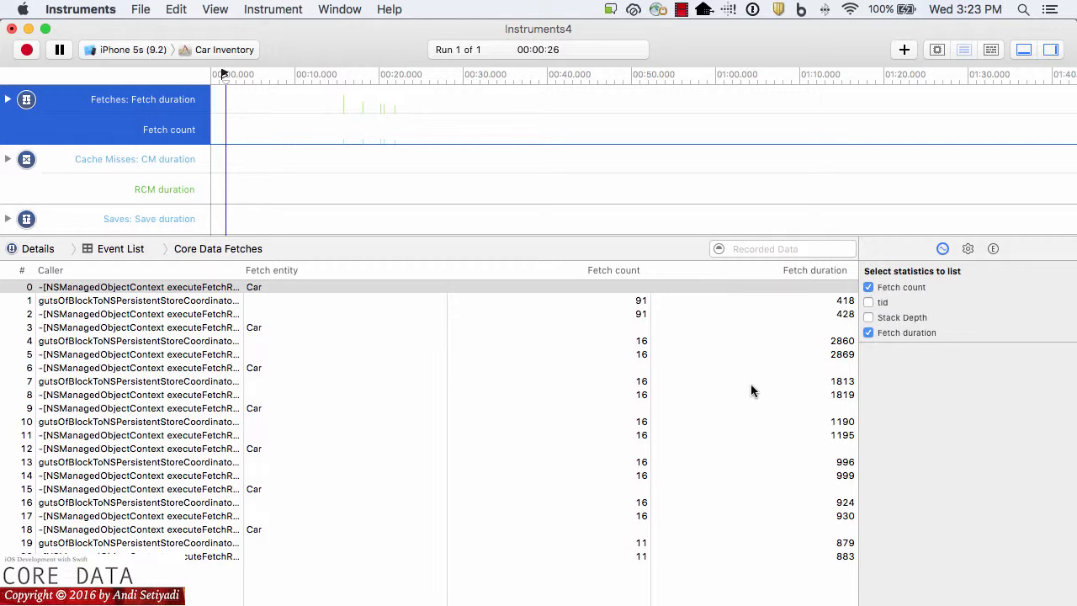
mouse_move(682, 388)
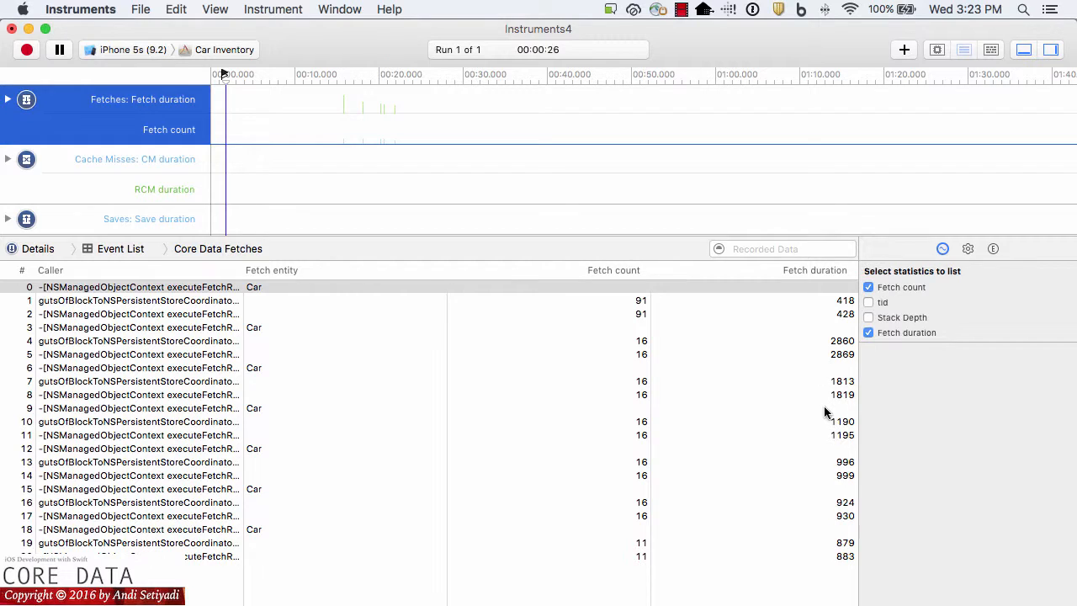
mouse_move(656, 508)
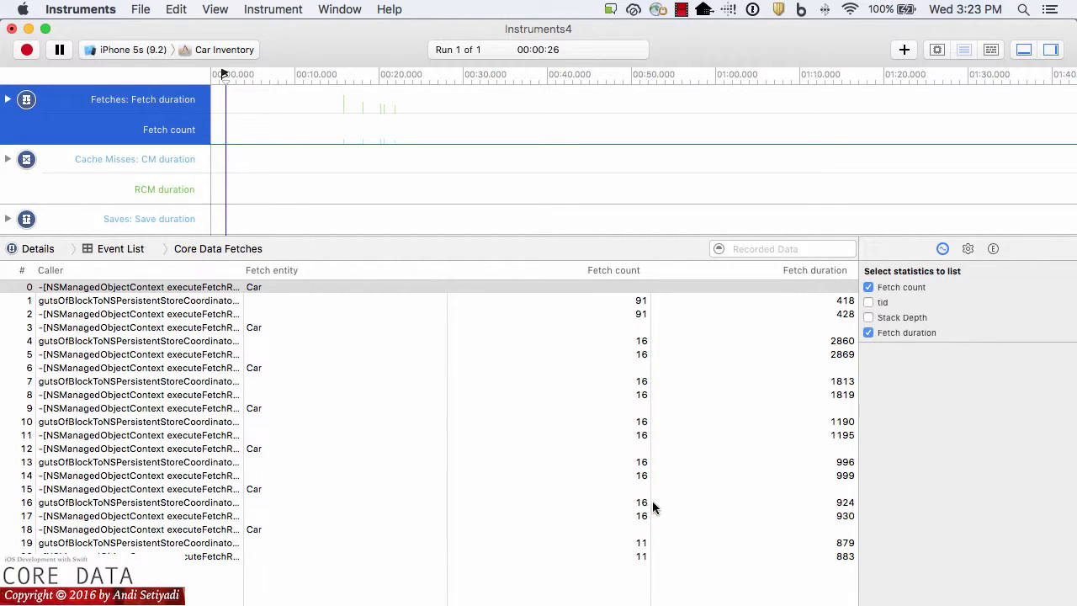
mouse_move(838, 474)
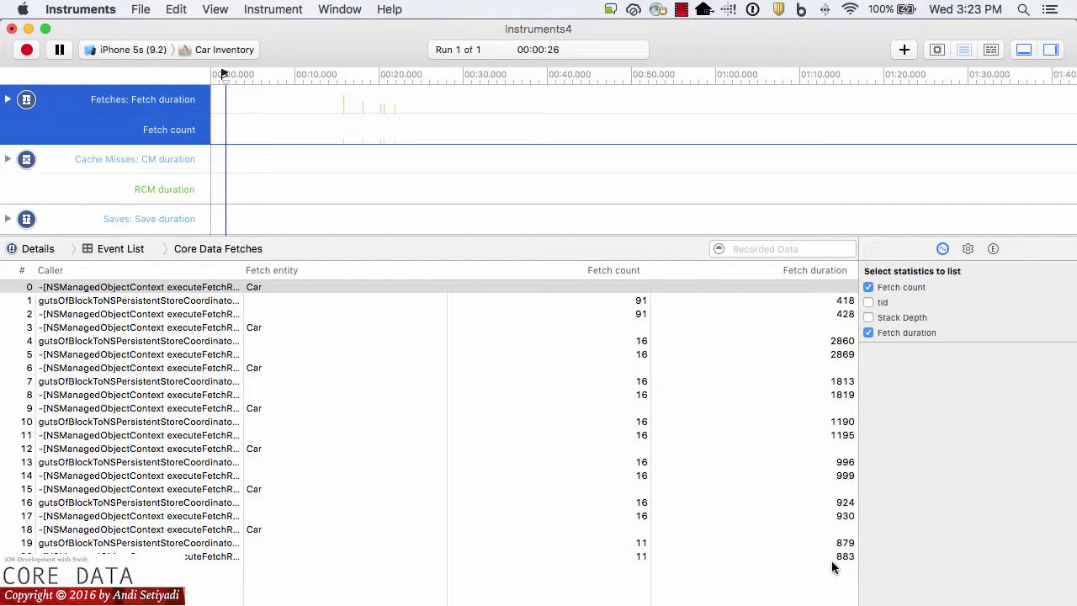
mouse_move(643, 340)
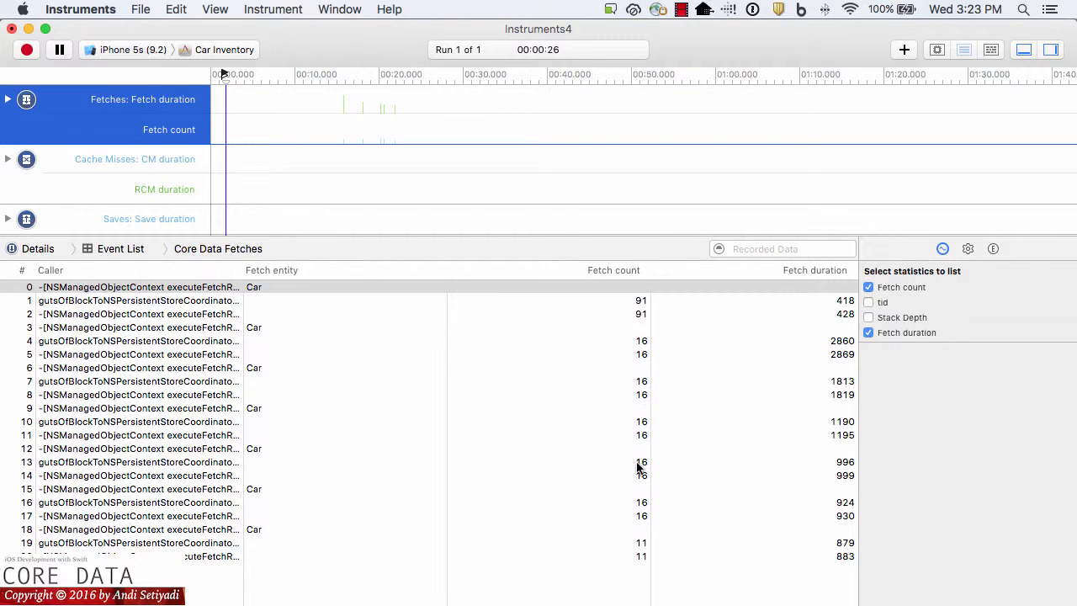
mouse_move(643, 555)
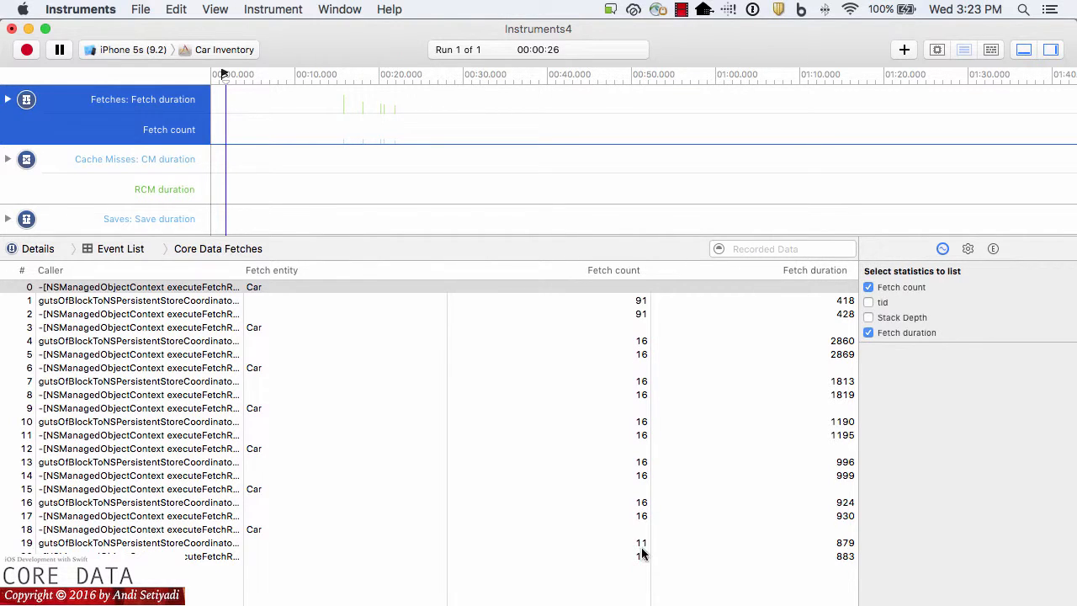
mouse_move(636, 555)
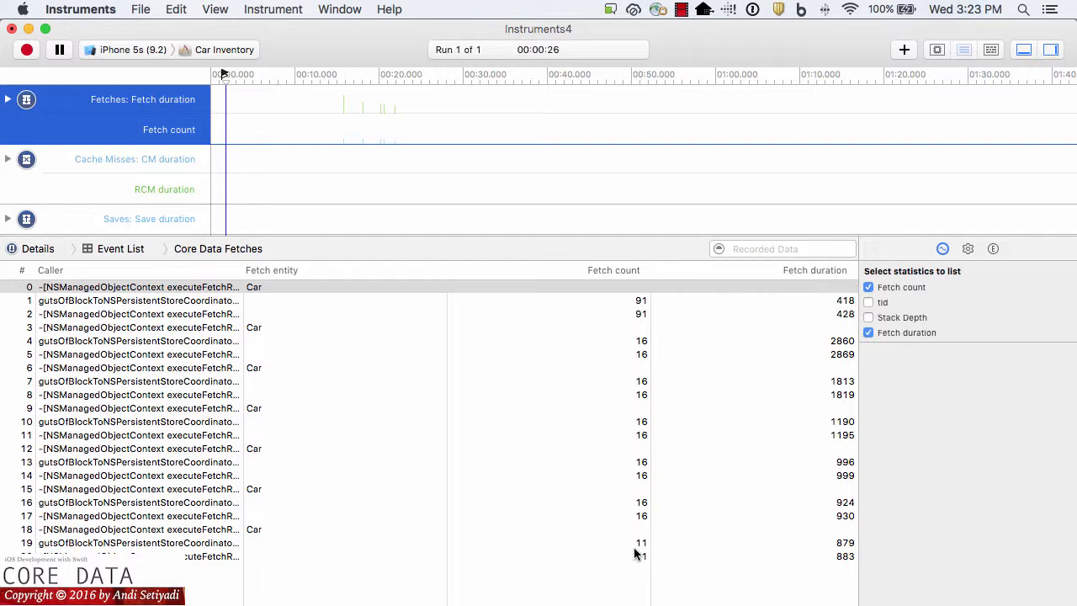
mouse_move(641, 315)
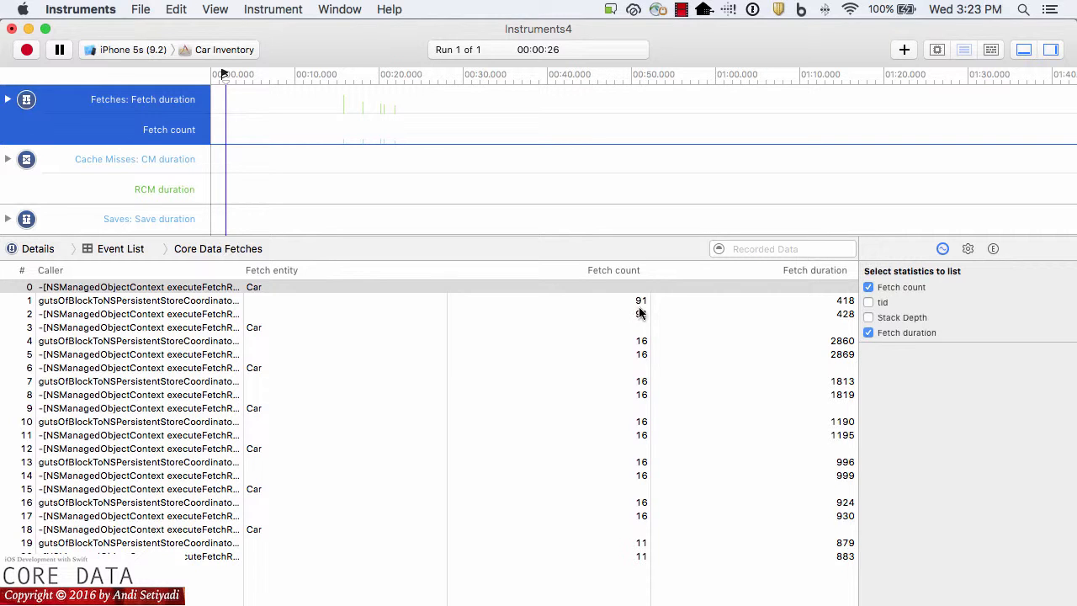
mouse_move(828, 343)
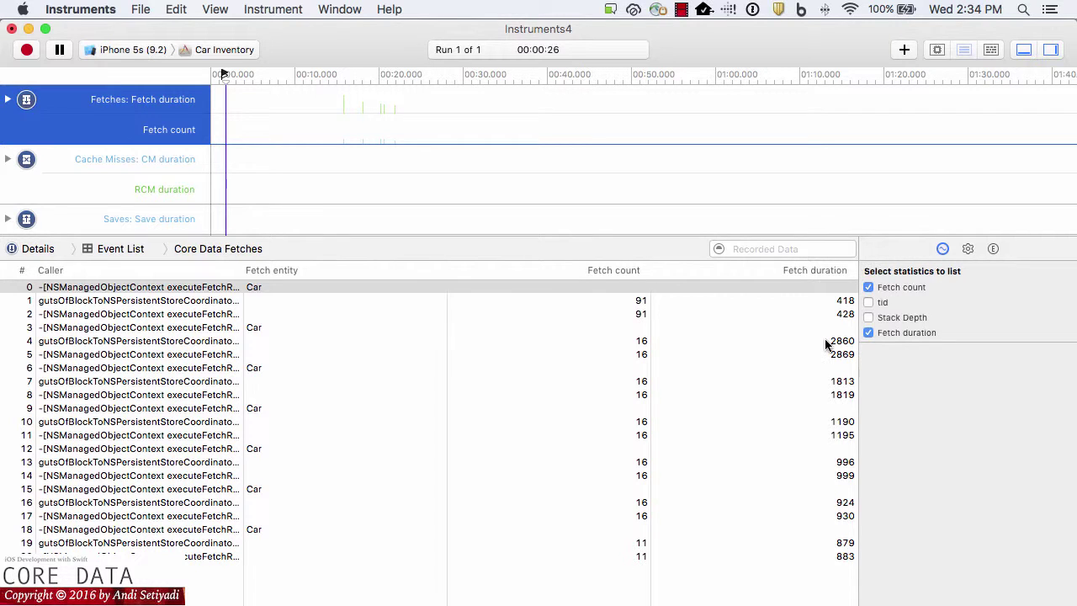